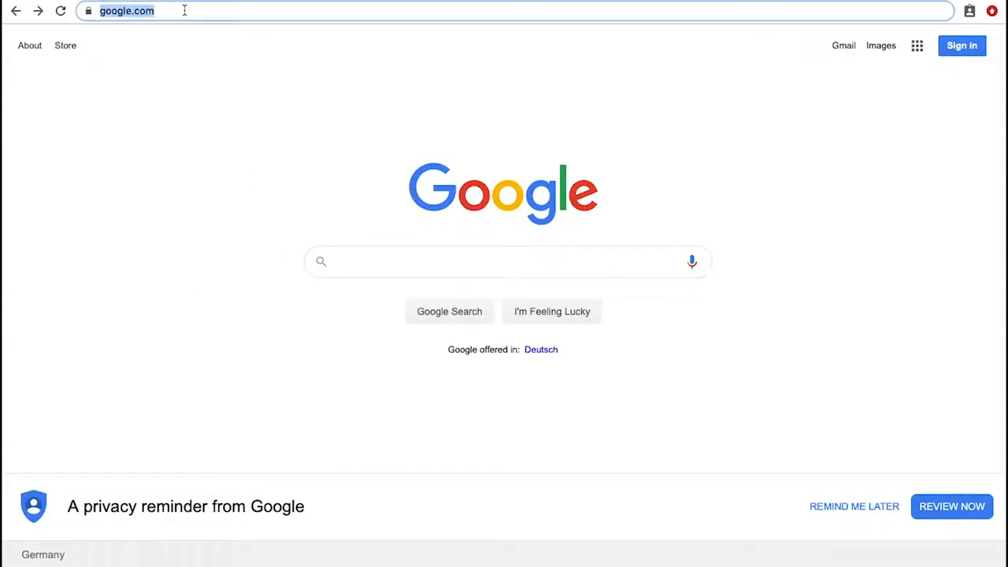
{"action": "type", "text": "https://partner.stylight.net/login?redirect=%2F"}
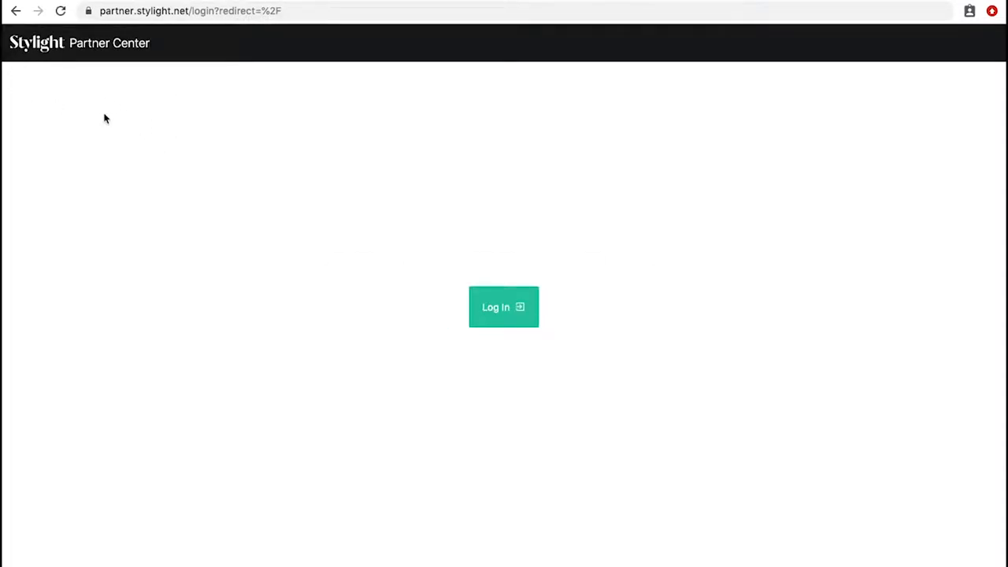
{"action": "mouse_move", "coordinate": [737, 414]}
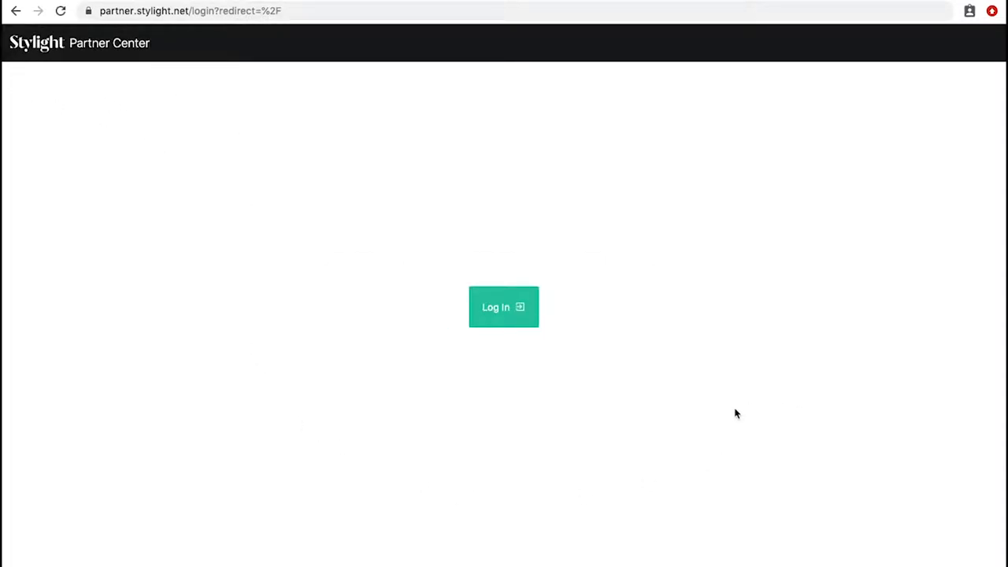
{"action": "left_click", "coordinate": [504, 306]}
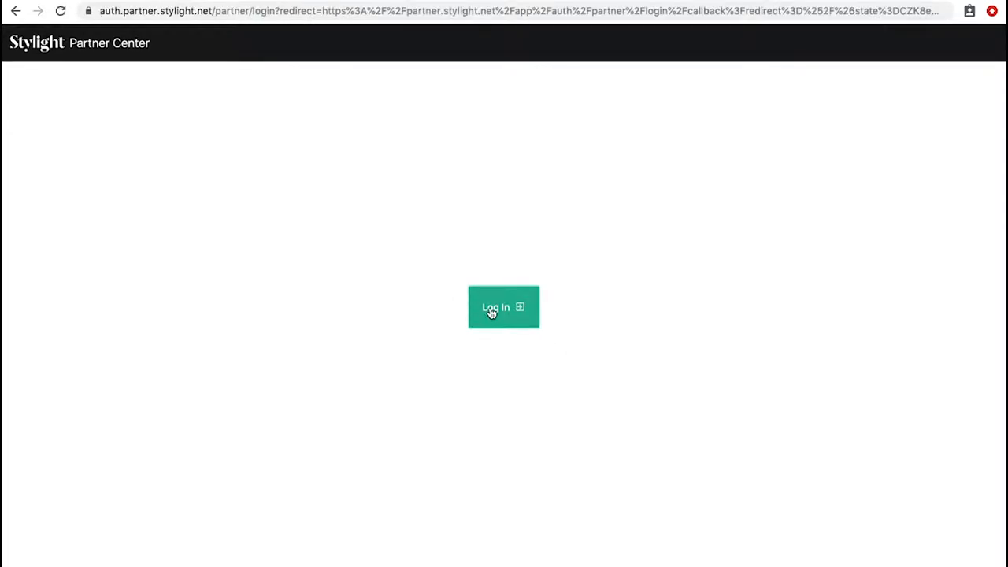
{"action": "left_click", "coordinate": [504, 307]}
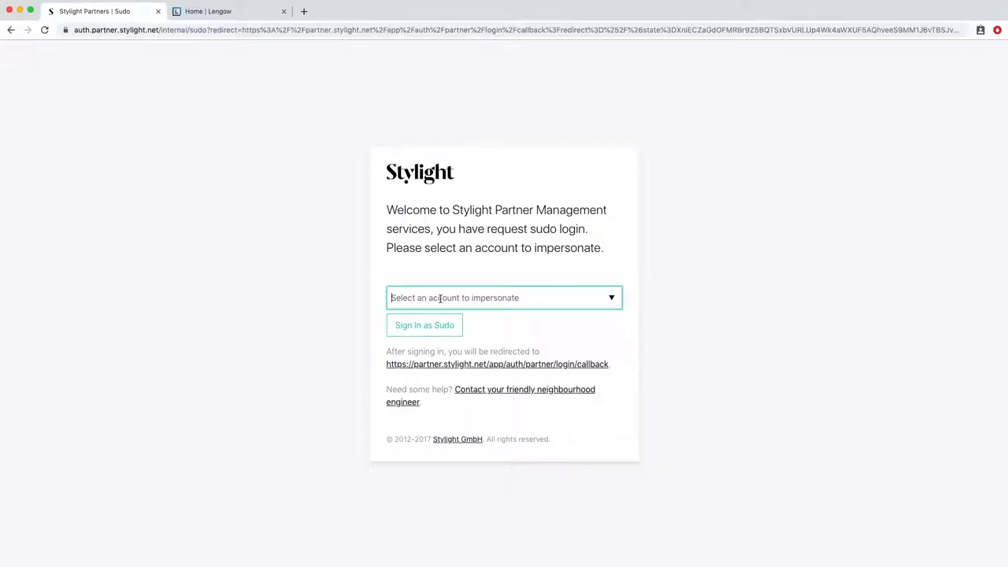
{"action": "type", "text": "test@email.de"}
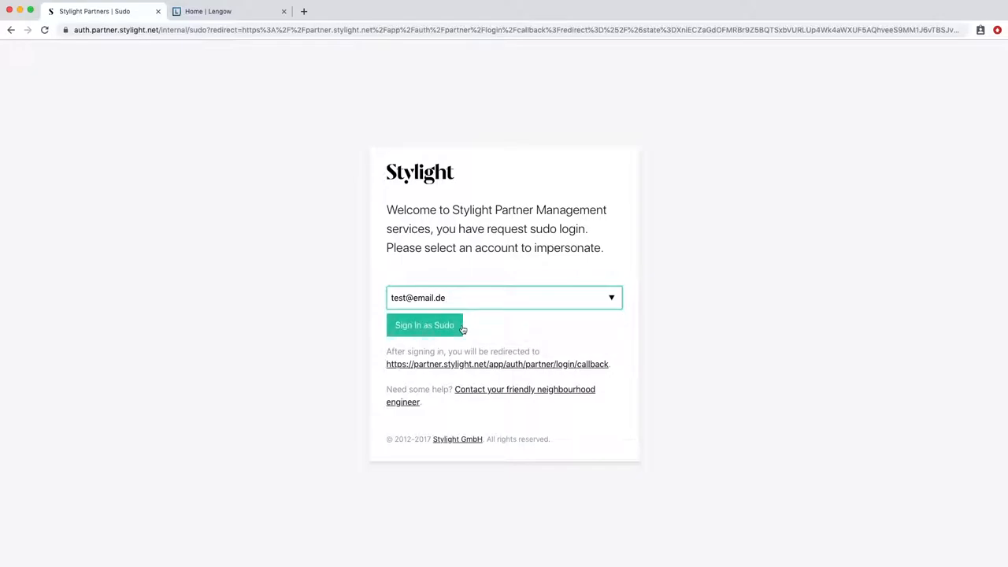
{"action": "left_click", "coordinate": [424, 325]}
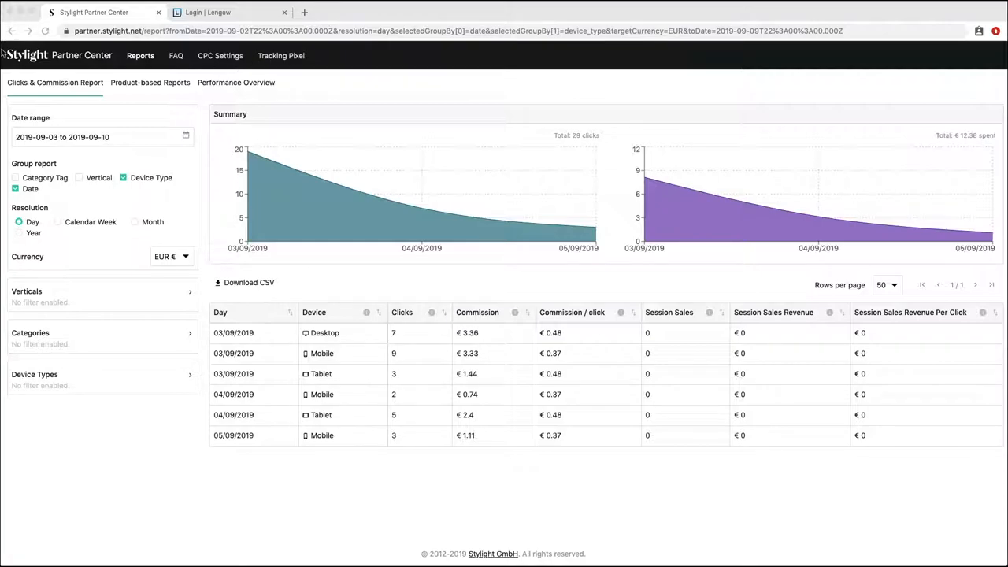
Show the CPC Settings category pricing table and scroll through accessories, clothing and shoes rates.
{"action": "left_click", "coordinate": [220, 55]}
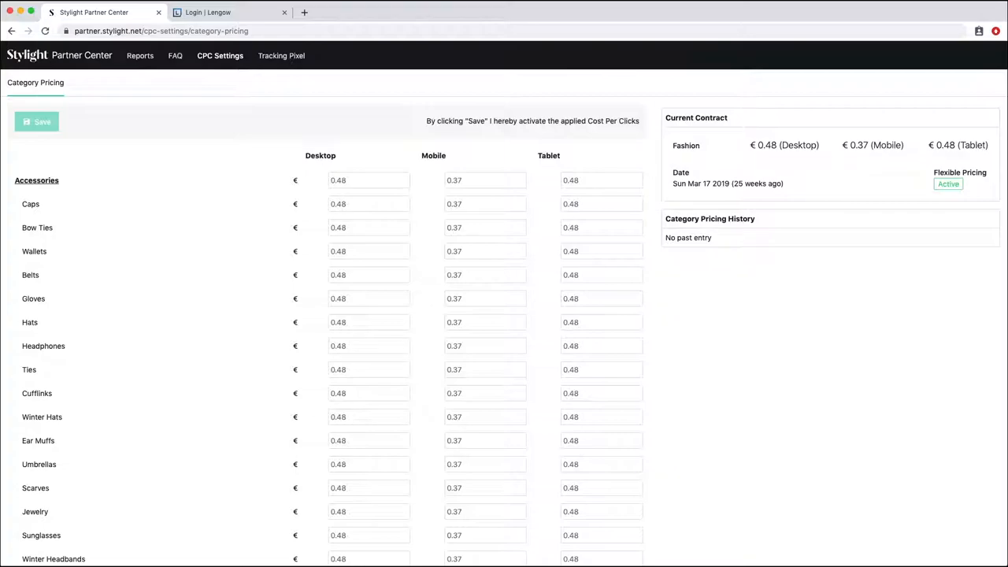
{"action": "mouse_move", "coordinate": [765, 244]}
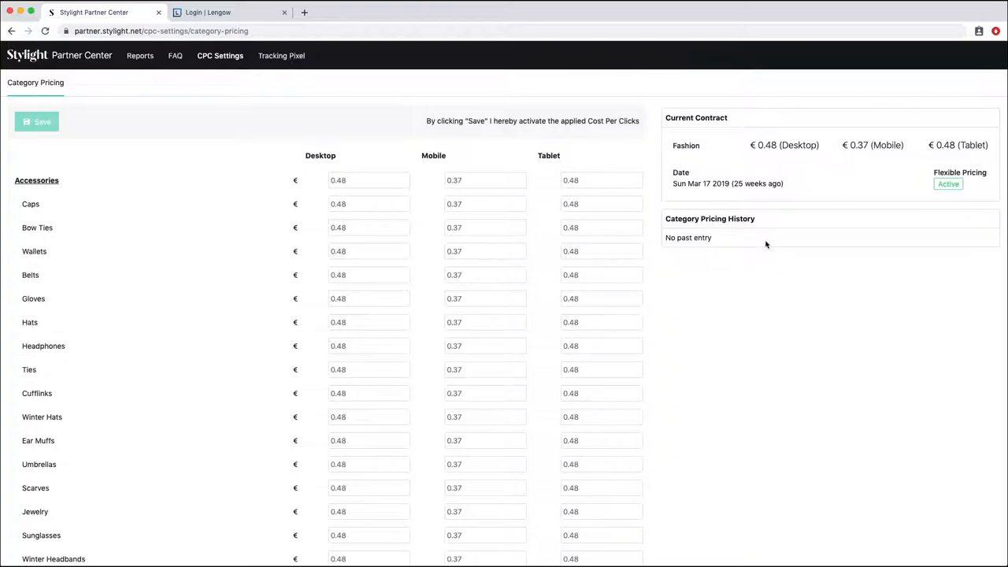
{"action": "mouse_move", "coordinate": [167, 370]}
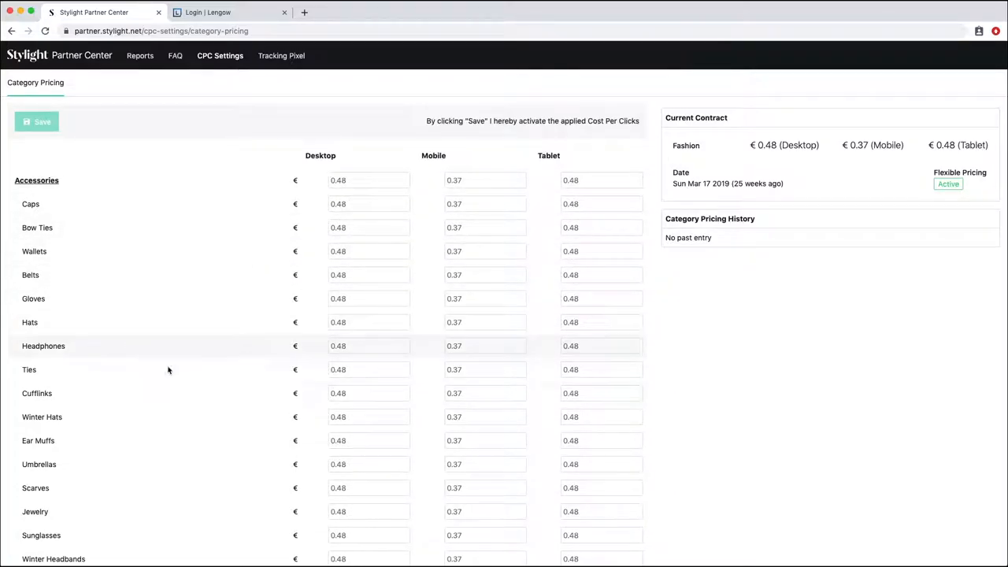
{"action": "scroll", "scroll_direction": "down", "scroll_amount": 3}
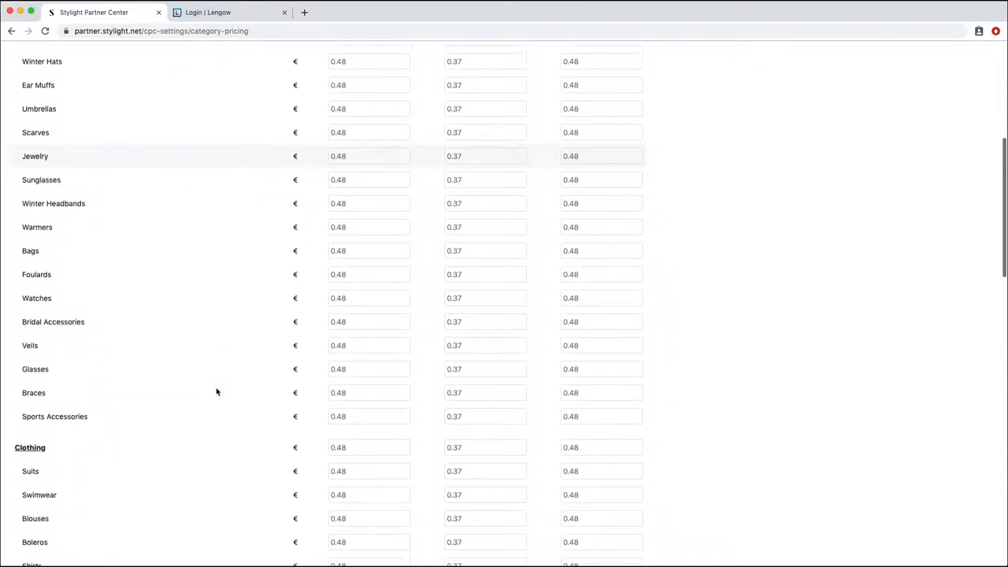
{"action": "scroll", "scroll_direction": "down", "scroll_amount": 3}
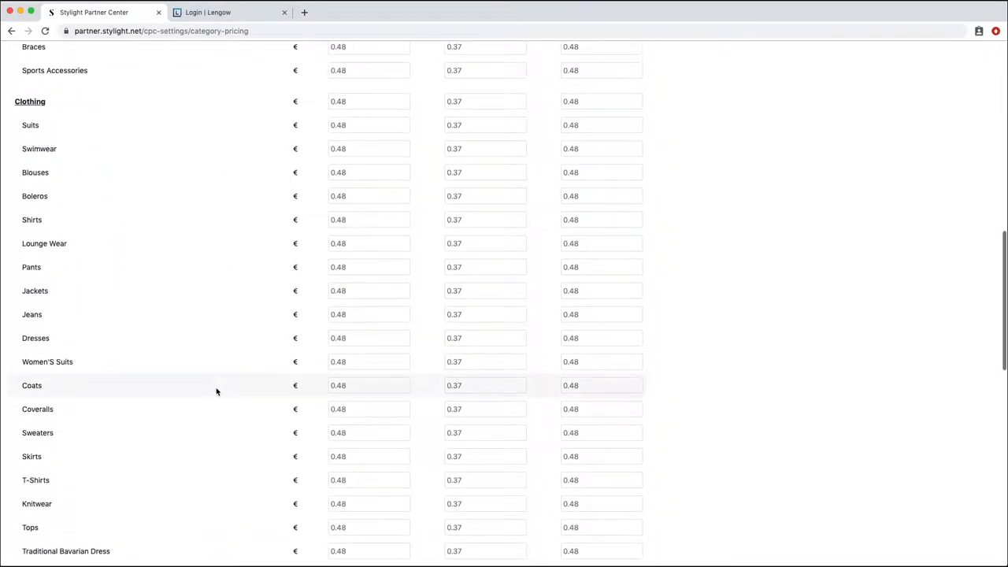
{"action": "scroll", "scroll_direction": "down", "scroll_amount": 3}
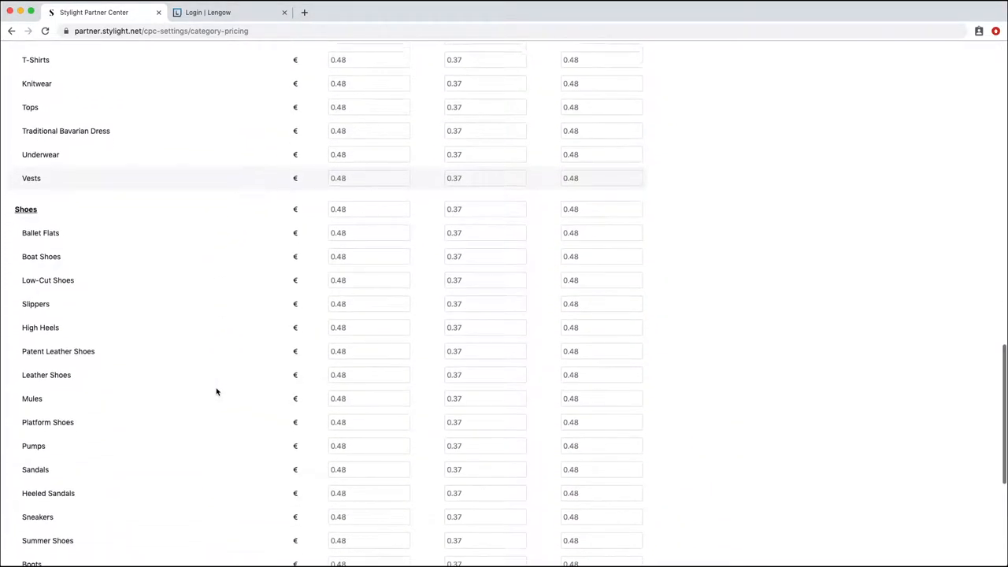
{"action": "scroll", "scroll_direction": "up", "scroll_amount": 3}
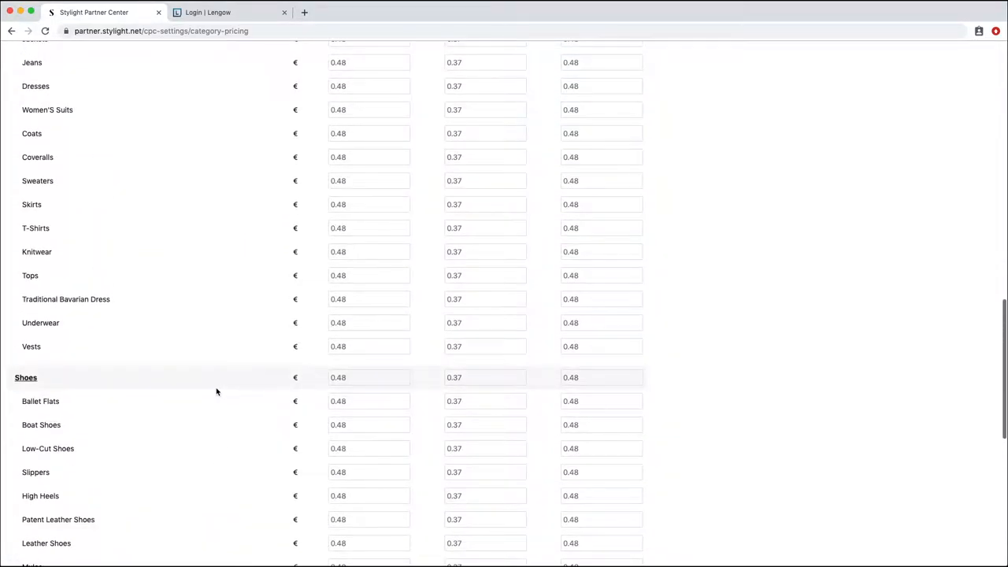
{"action": "scroll", "scroll_direction": "up", "scroll_amount": 3}
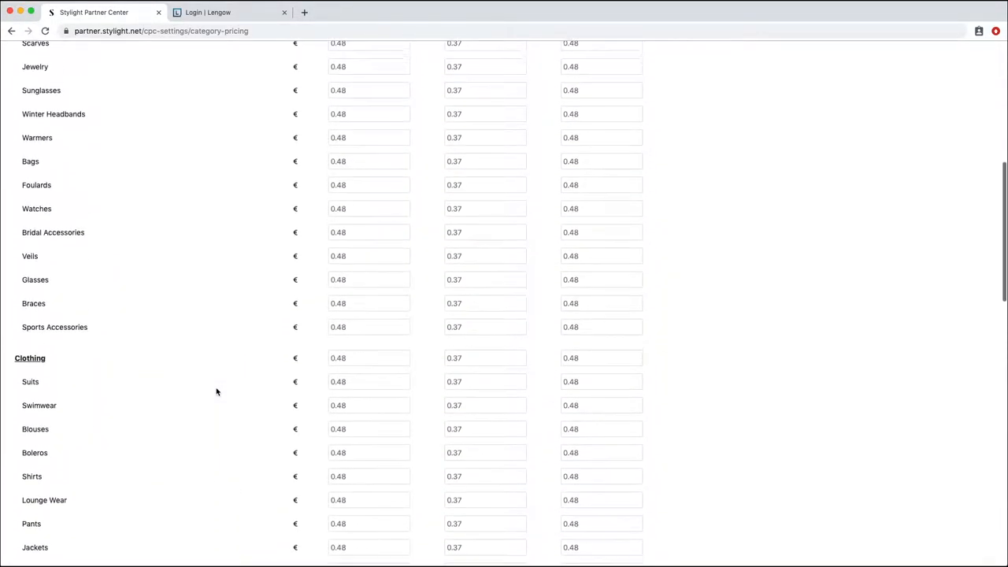
{"action": "scroll", "scroll_direction": "up", "scroll_amount": 3}
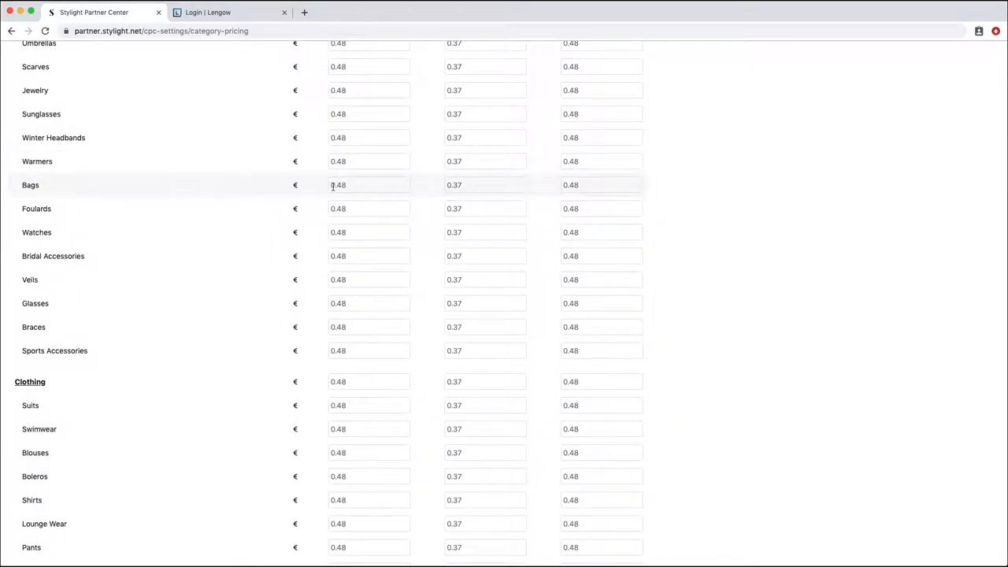
Enter Bags CPC bids of 0.50 desktop, 0.40 mobile and 0.50 tablet without saving.
{"action": "left_click", "coordinate": [368, 184]}
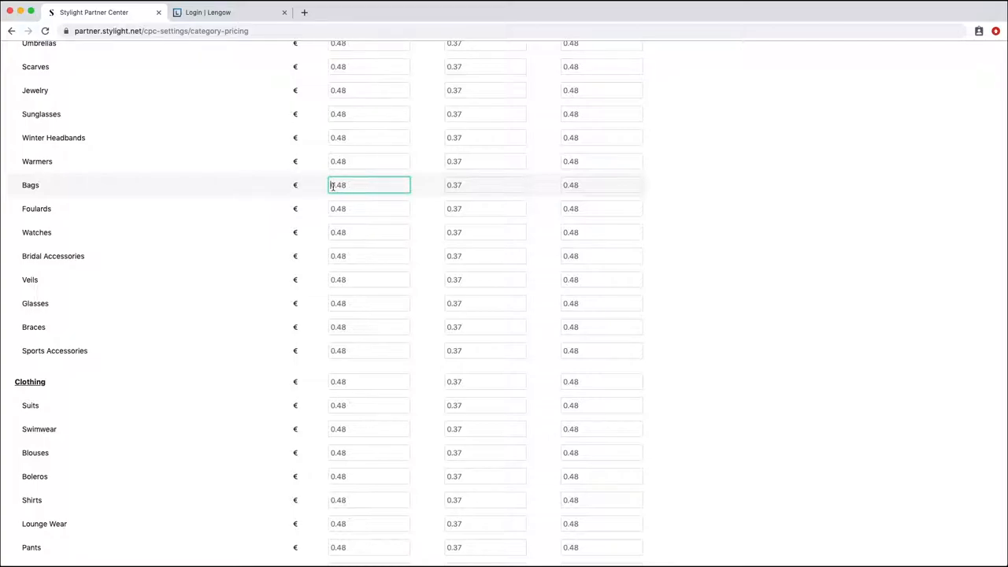
{"action": "type", "text": "0.50"}
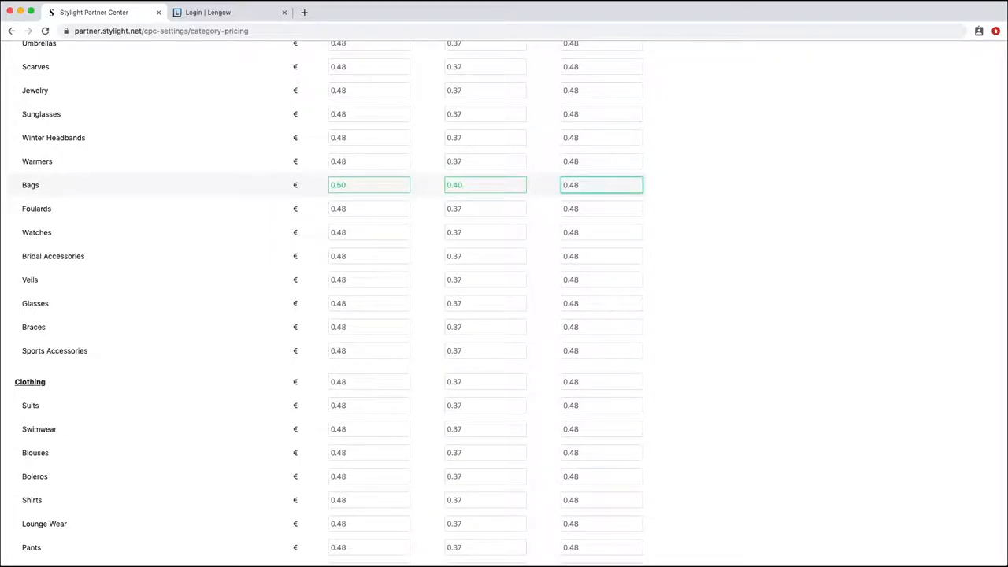
{"action": "type", "text": "0.50"}
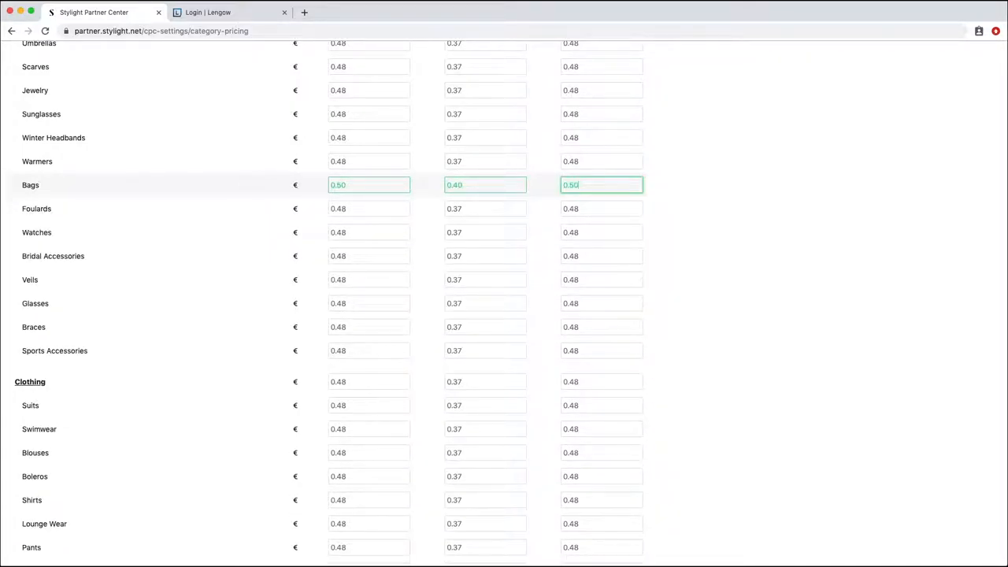
{"action": "scroll", "scroll_direction": "down", "scroll_amount": 3}
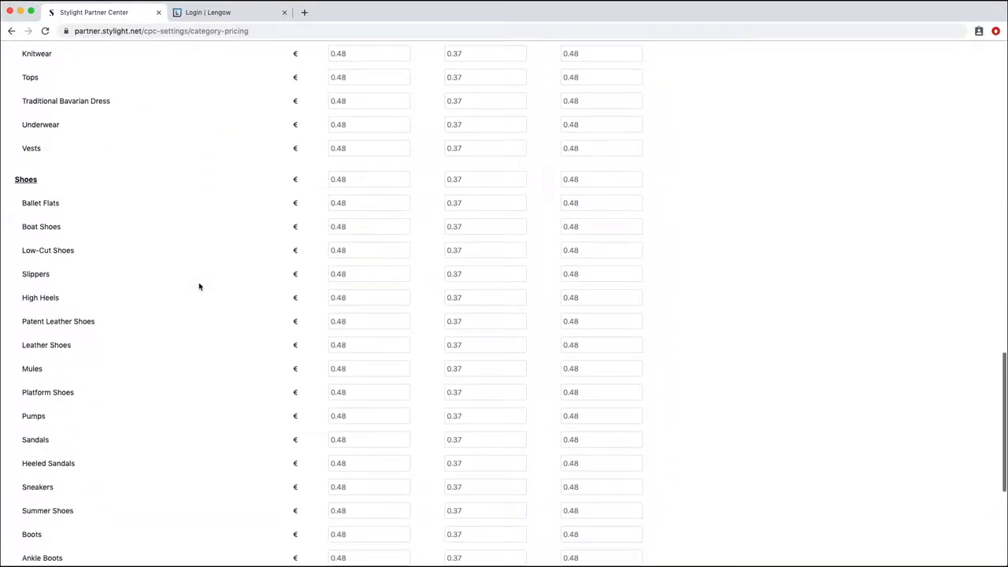
{"action": "scroll", "scroll_direction": "down", "scroll_amount": 3}
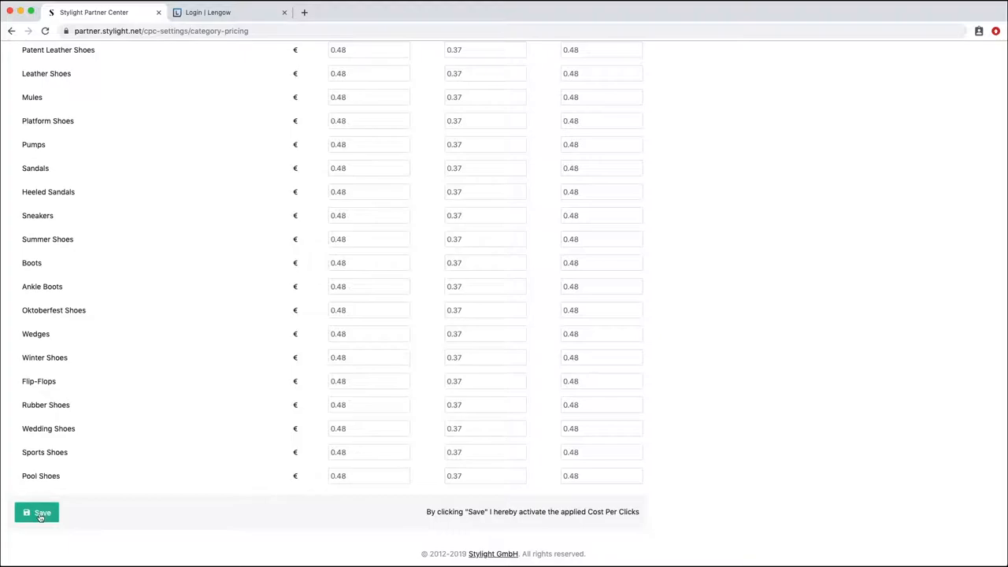
{"action": "scroll", "scroll_direction": "up", "scroll_amount": 3}
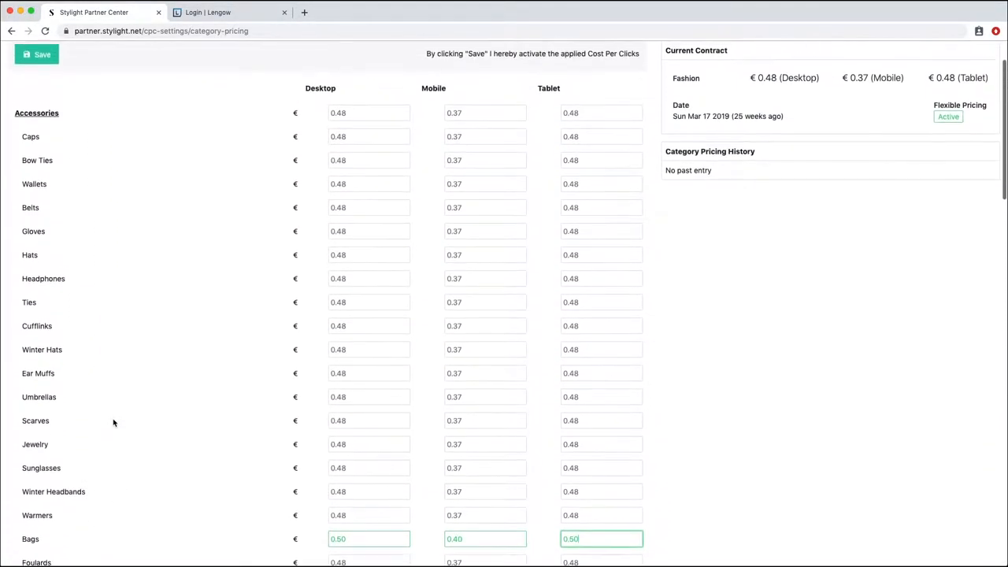
{"action": "scroll", "scroll_direction": "up", "scroll_amount": 3}
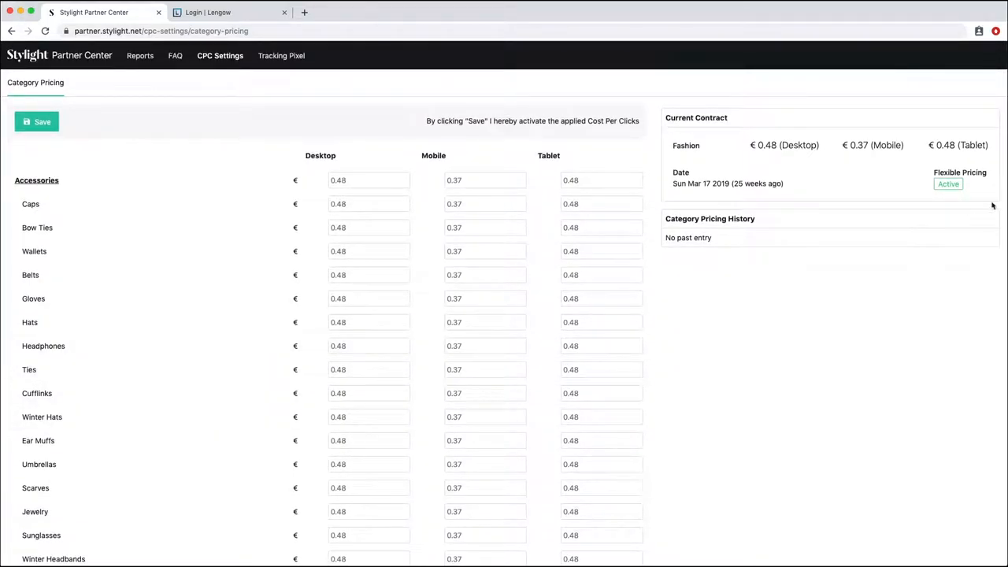
{"action": "mouse_move", "coordinate": [708, 197]}
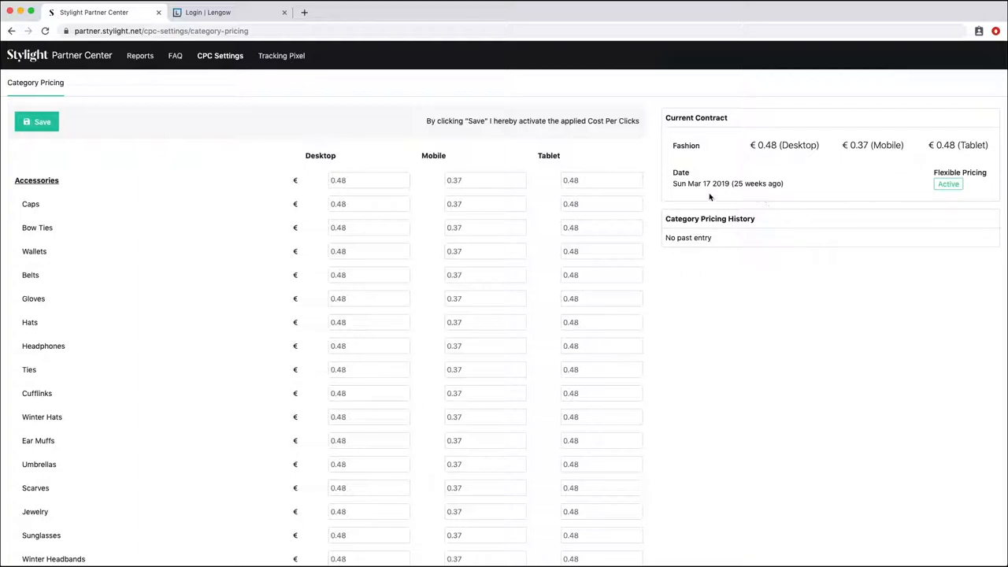
{"action": "mouse_move", "coordinate": [773, 265]}
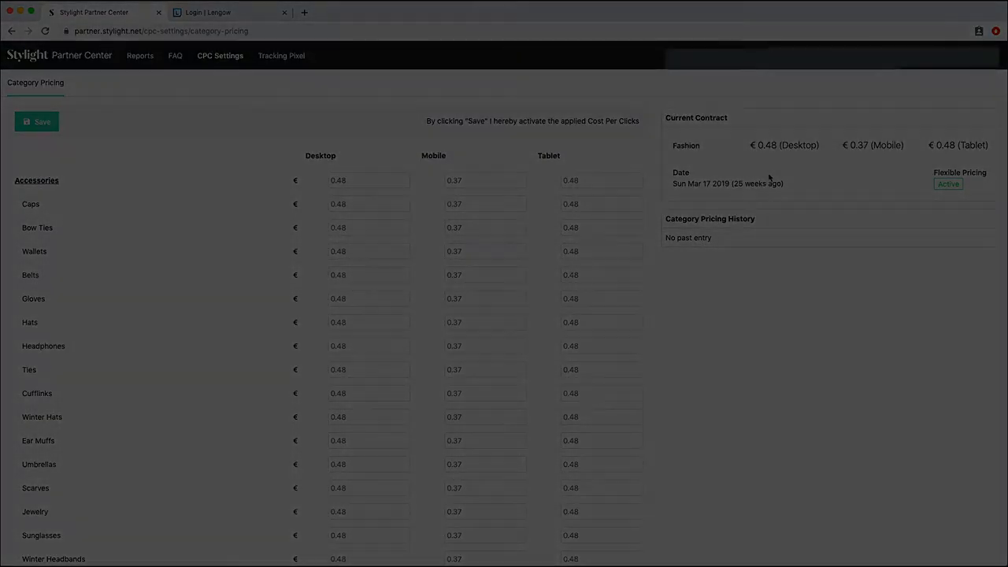
{"action": "left_click", "coordinate": [228, 11]}
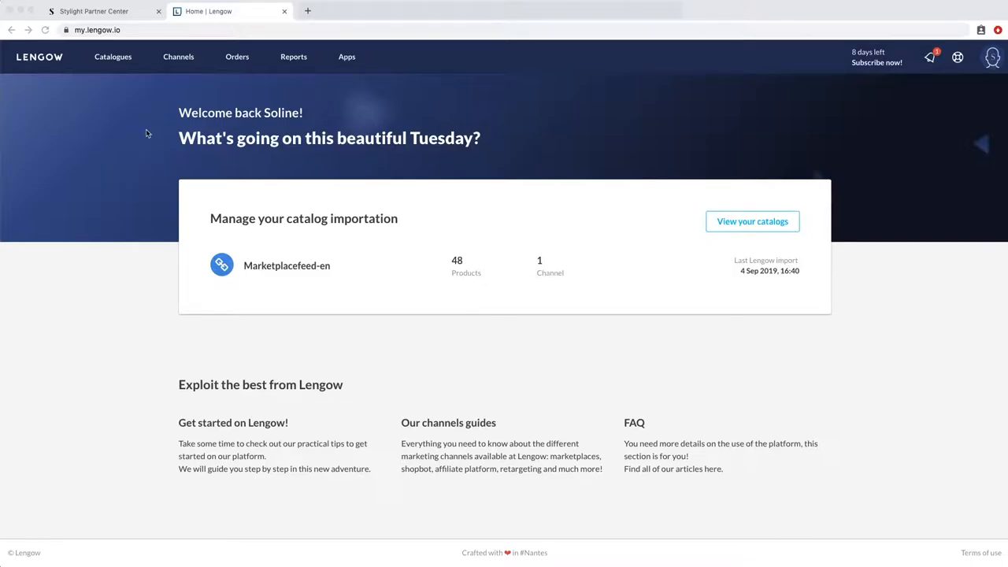
Go to Channels, select the Stylight channel and show its Settings page.
{"action": "left_click", "coordinate": [178, 57]}
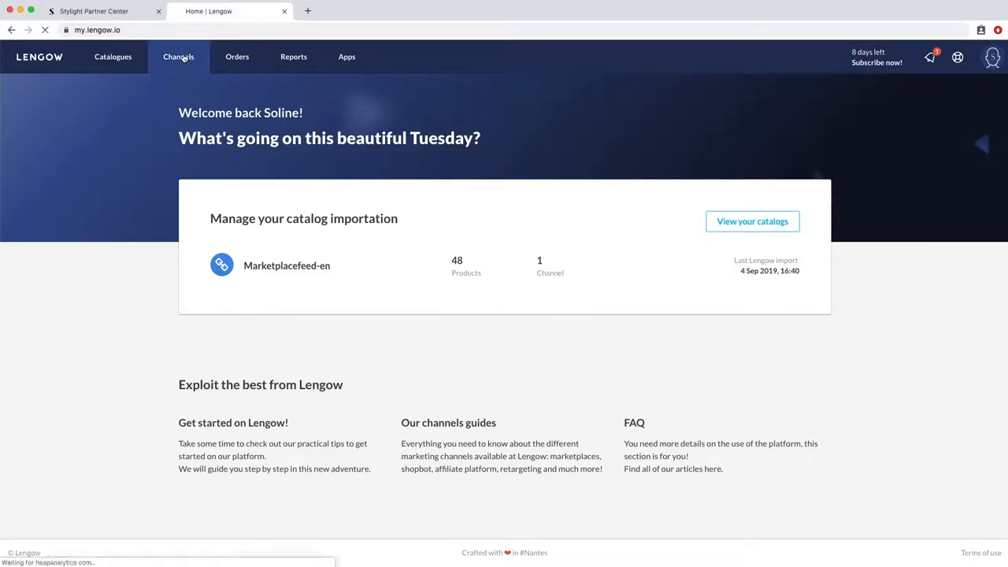
{"action": "left_click", "coordinate": [178, 57]}
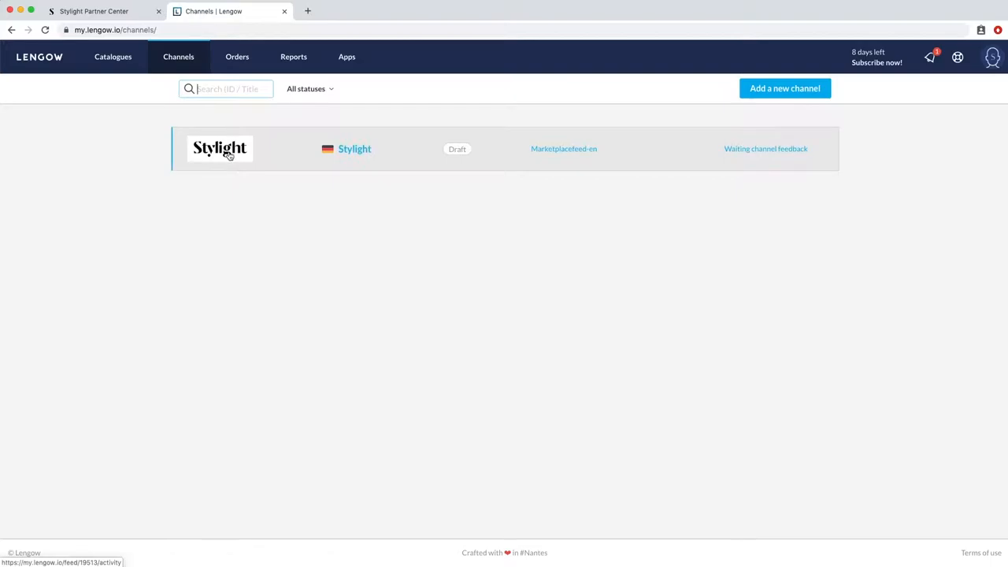
{"action": "left_click", "coordinate": [219, 148]}
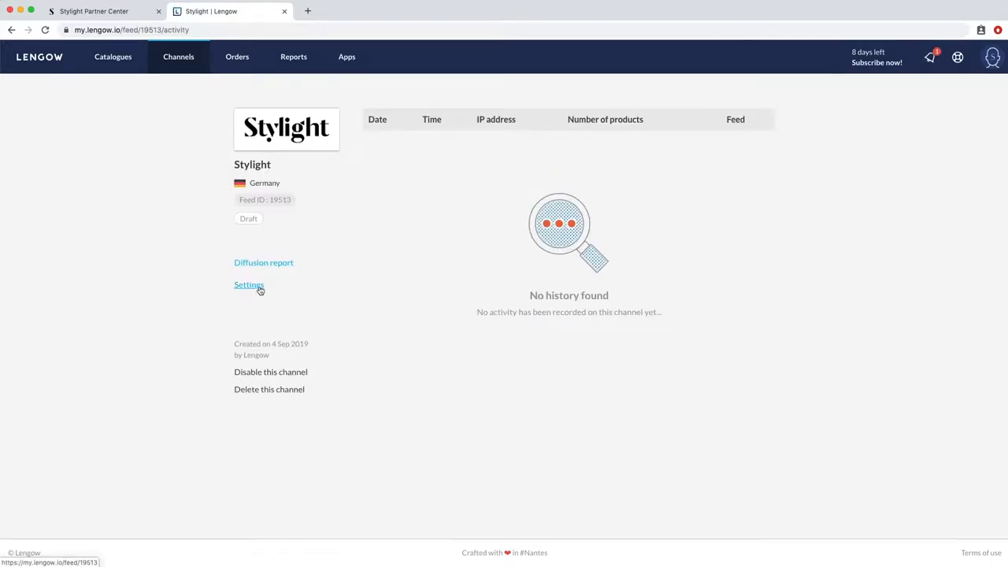
{"action": "left_click", "coordinate": [249, 283]}
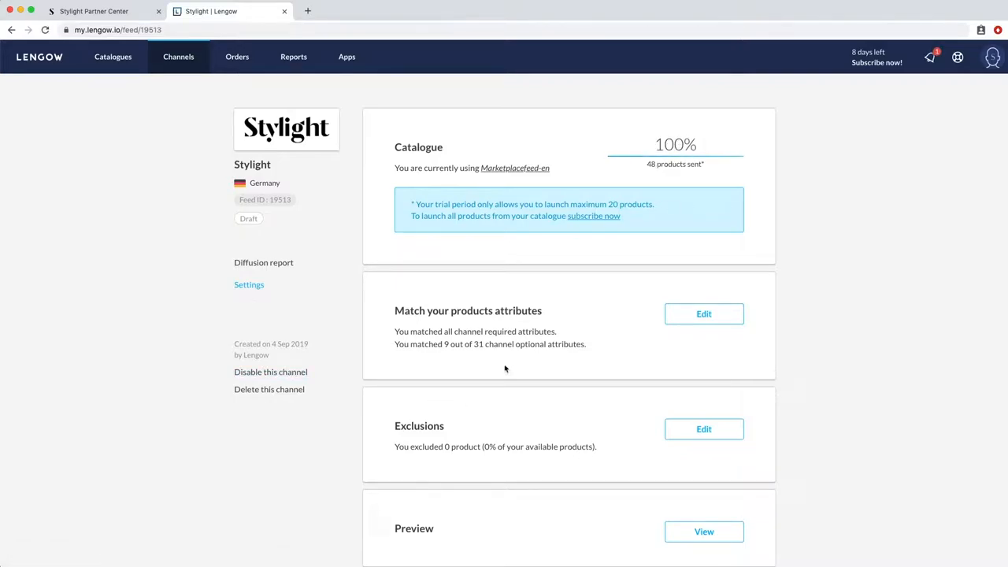
{"action": "mouse_move", "coordinate": [406, 333]}
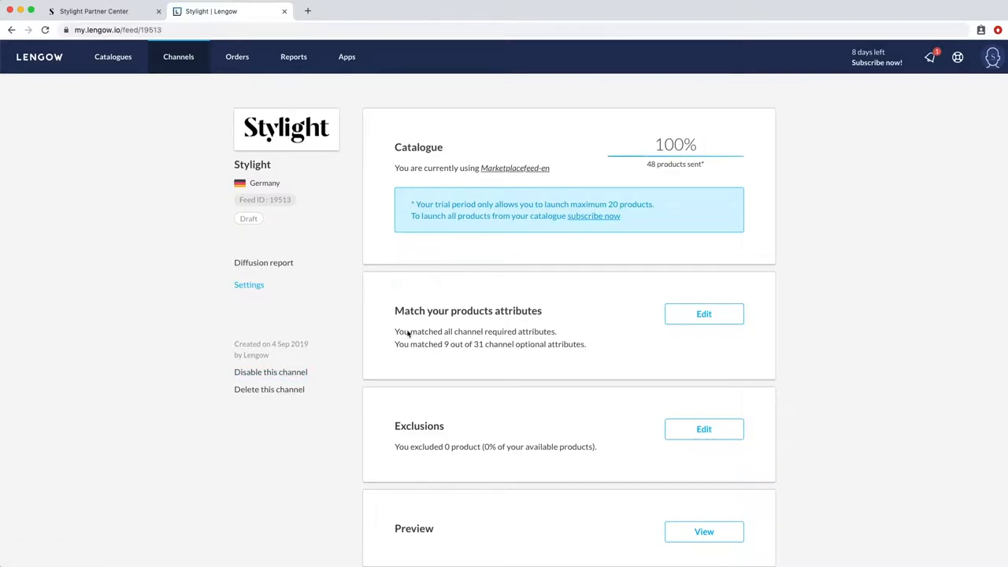
Show the Stylight attribute matching and scroll to the cpc_bid_desktop, mobile and tablet fields.
{"action": "left_click", "coordinate": [702, 314]}
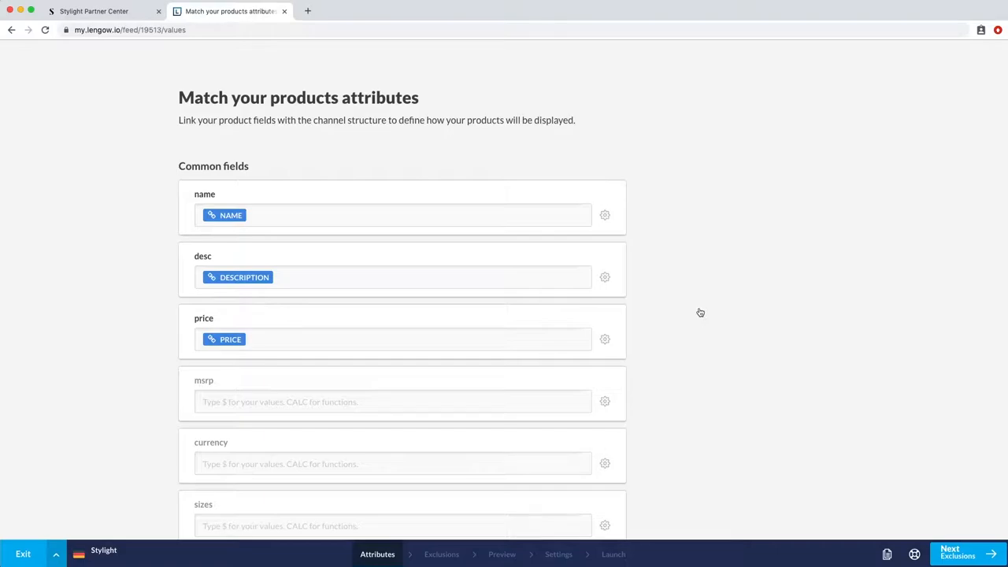
{"action": "scroll", "scroll_direction": "down", "scroll_amount": 3}
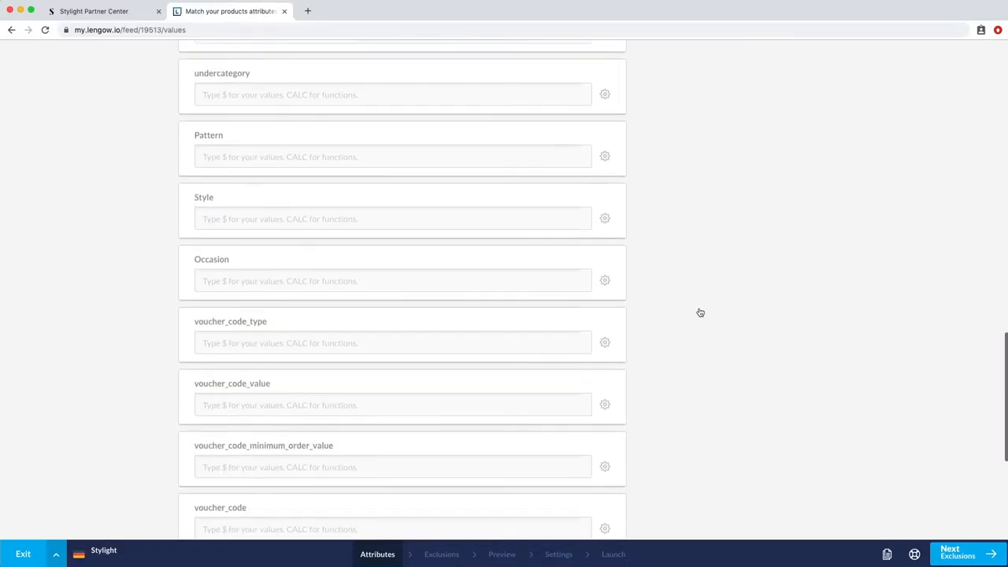
{"action": "scroll", "scroll_direction": "down", "scroll_amount": 3}
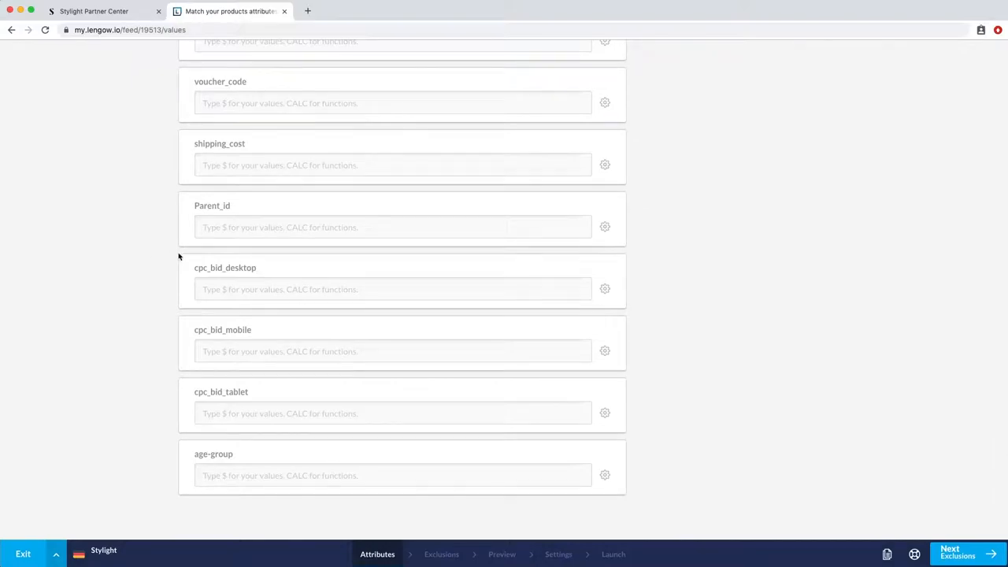
{"action": "mouse_move", "coordinate": [208, 256]}
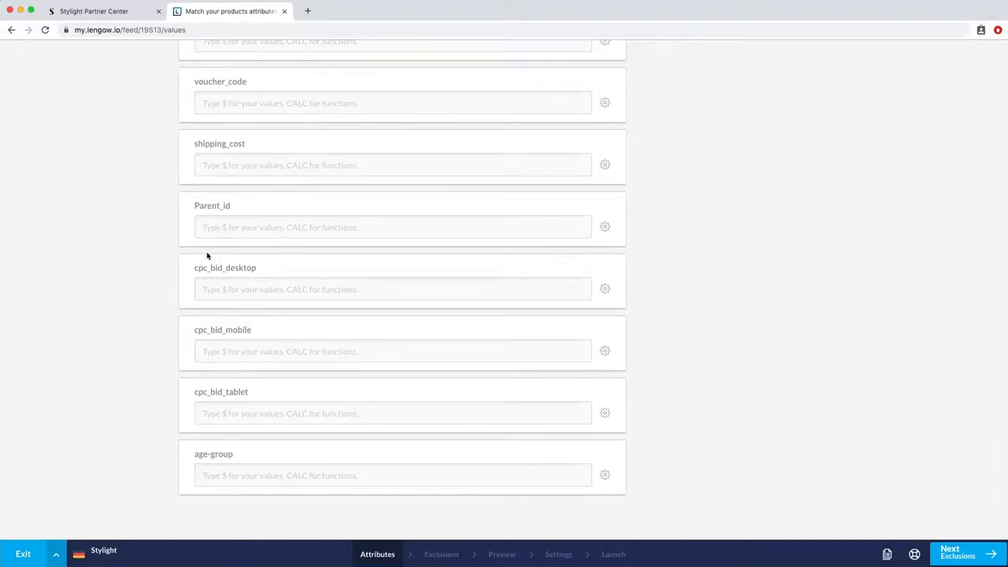
{"action": "mouse_move", "coordinate": [202, 348]}
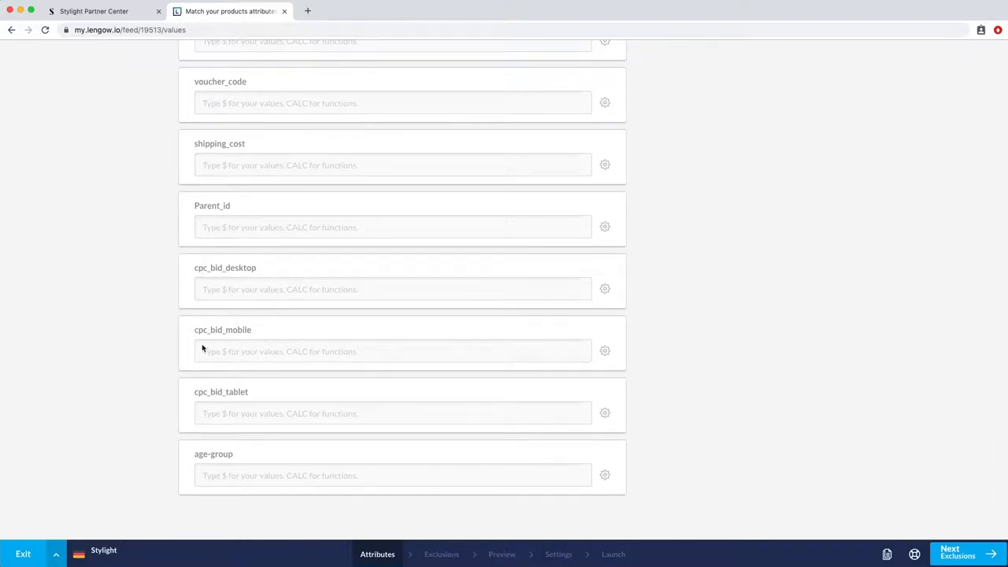
{"action": "mouse_move", "coordinate": [258, 405]}
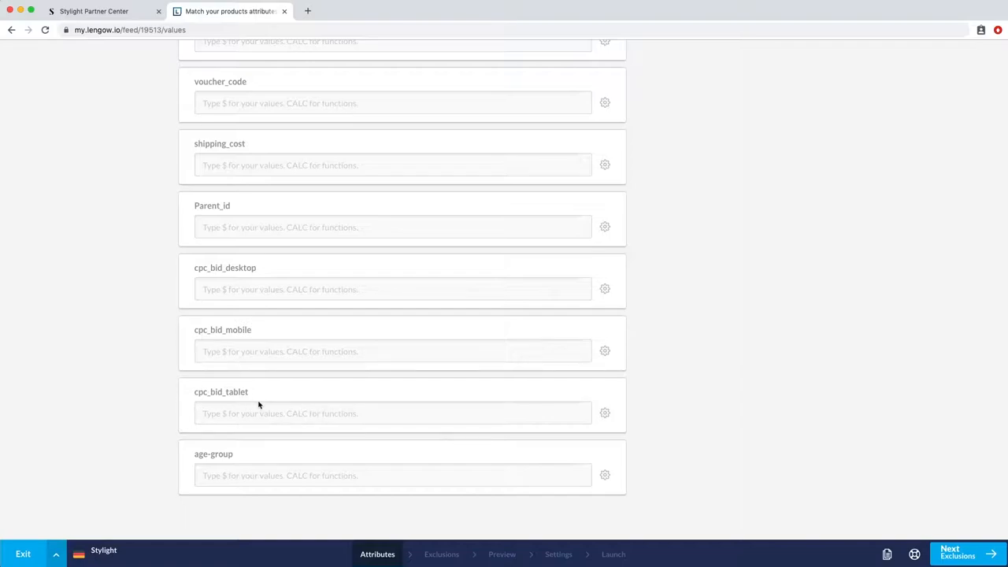
{"action": "mouse_move", "coordinate": [398, 303]}
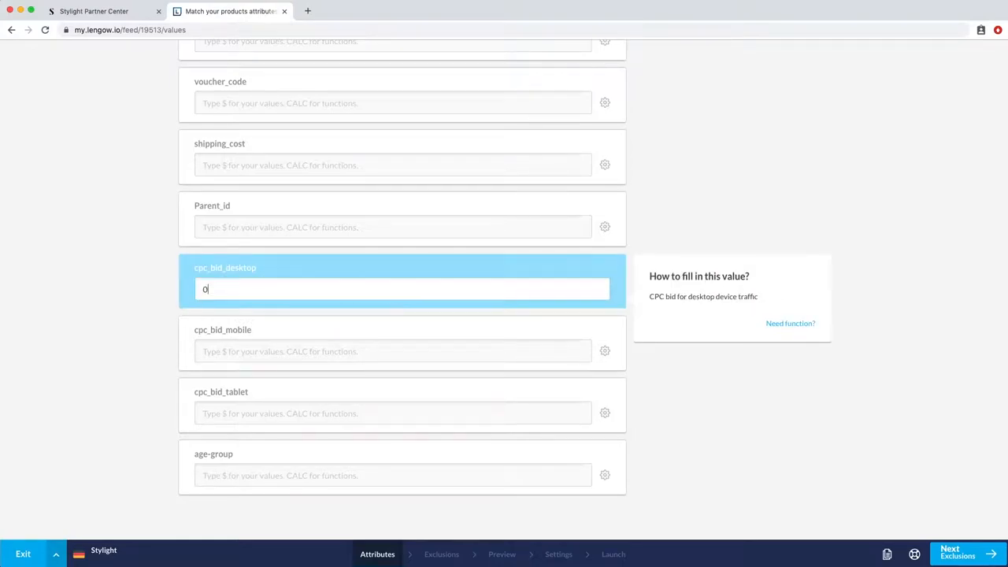
Fill default CPC bids 0.48 desktop, 0.38 mobile, 0.48 tablet and go to the desktop bid's conditions.
{"action": "left_click", "coordinate": [402, 351]}
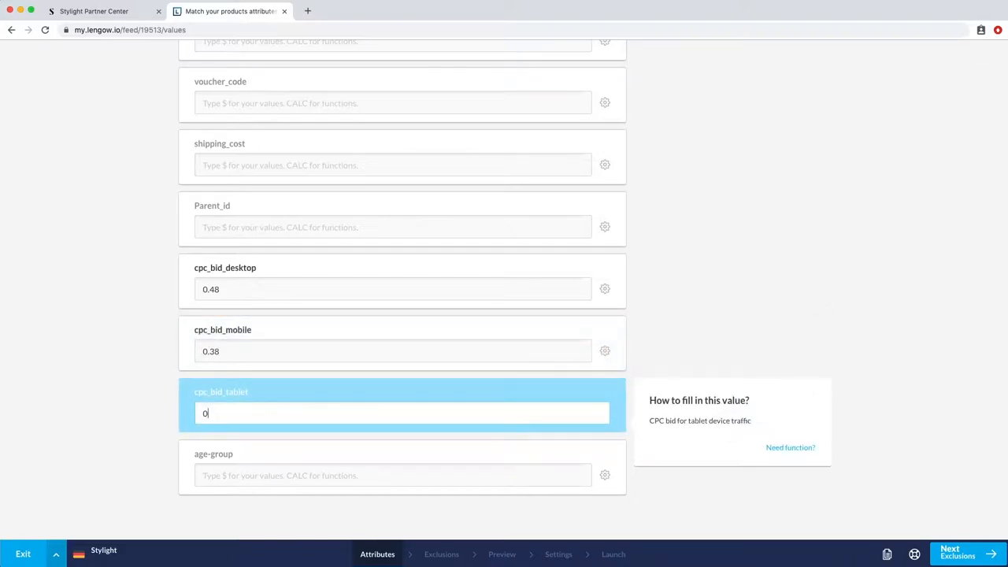
{"action": "left_click", "coordinate": [136, 344]}
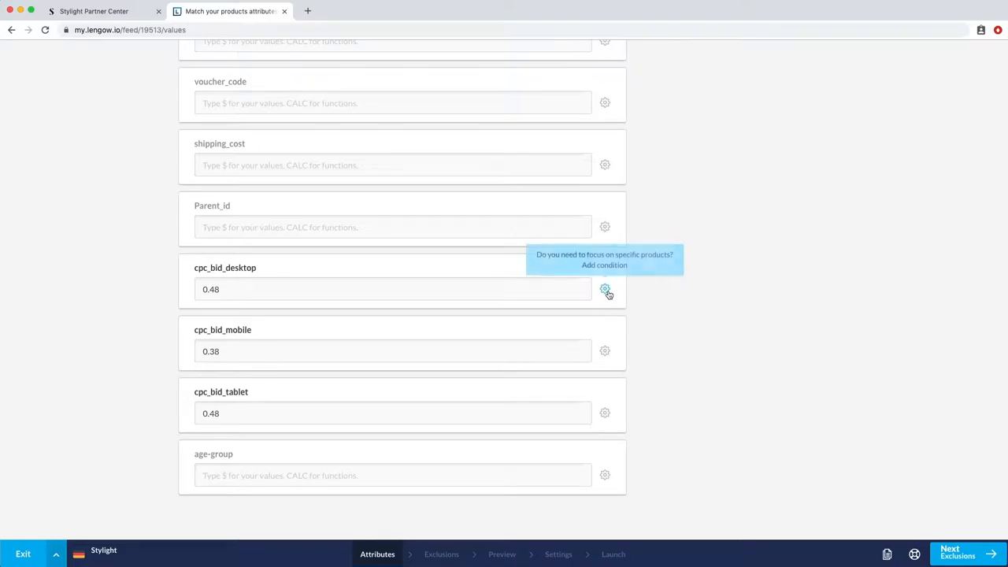
{"action": "left_click", "coordinate": [605, 289]}
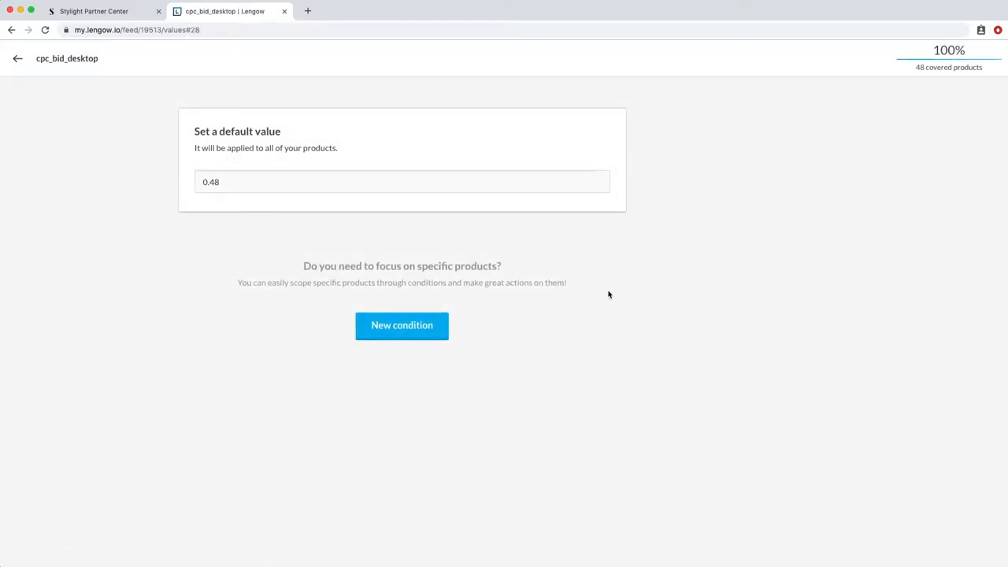
{"action": "mouse_move", "coordinate": [403, 228]}
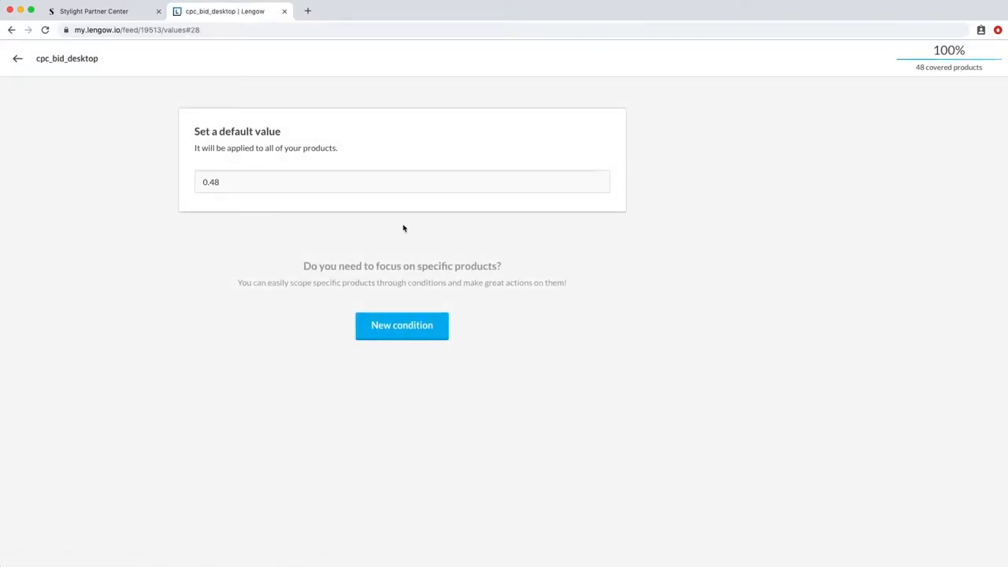
Create a new desktop-bid rule with the condition PRICE ≥ 100.
{"action": "left_click", "coordinate": [402, 324]}
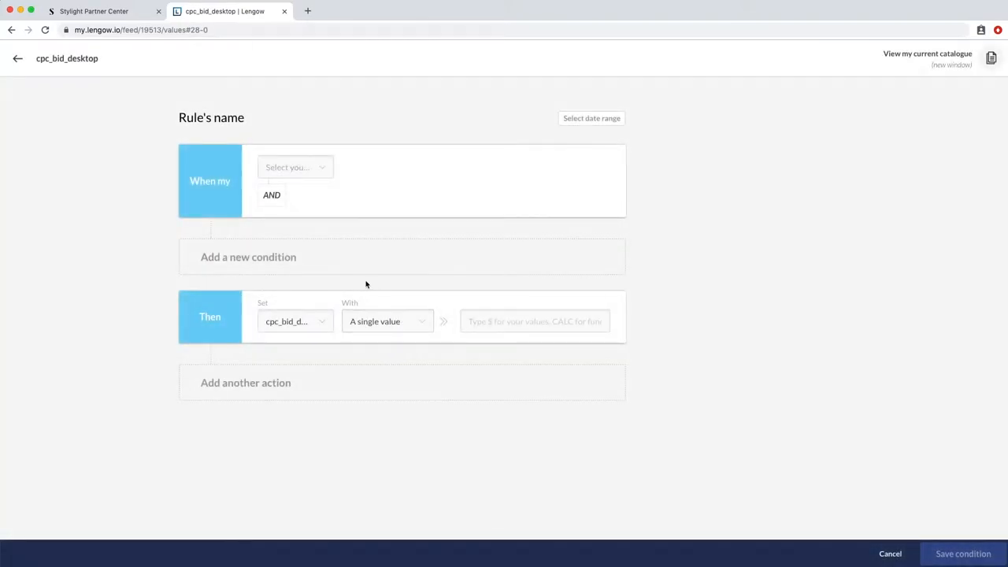
{"action": "mouse_move", "coordinate": [696, 233]}
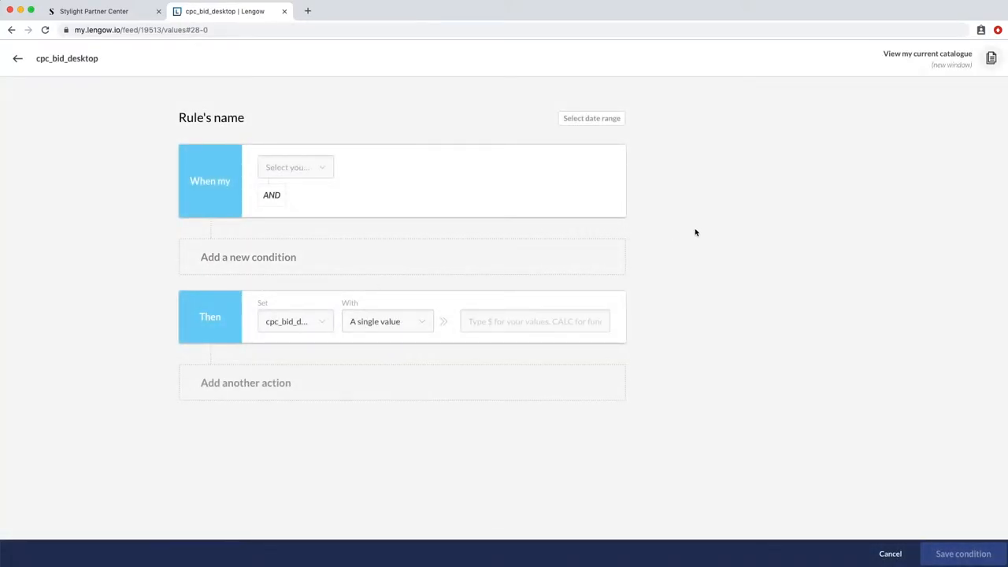
{"action": "mouse_move", "coordinate": [375, 169]}
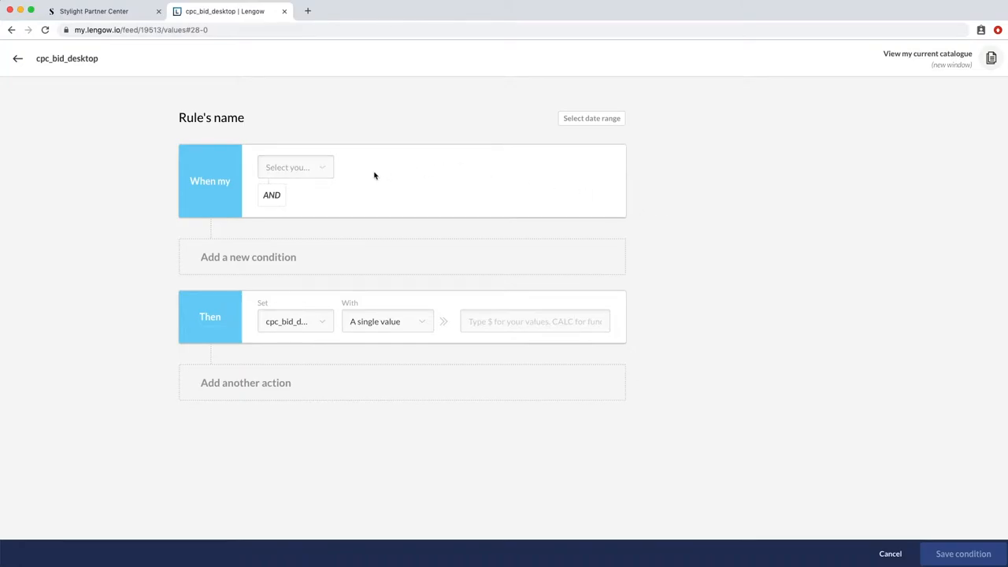
{"action": "left_click", "coordinate": [296, 167]}
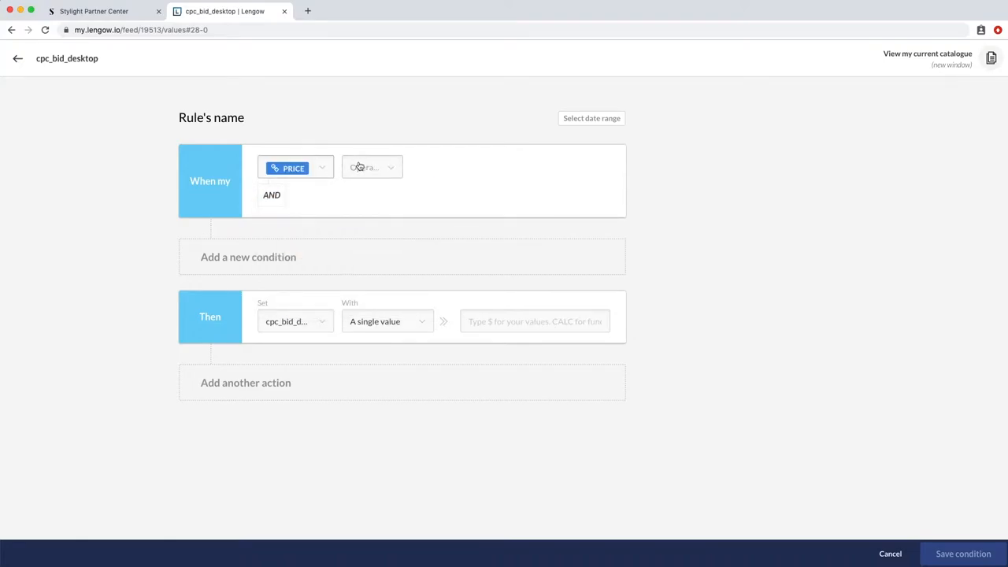
{"action": "left_click", "coordinate": [370, 166]}
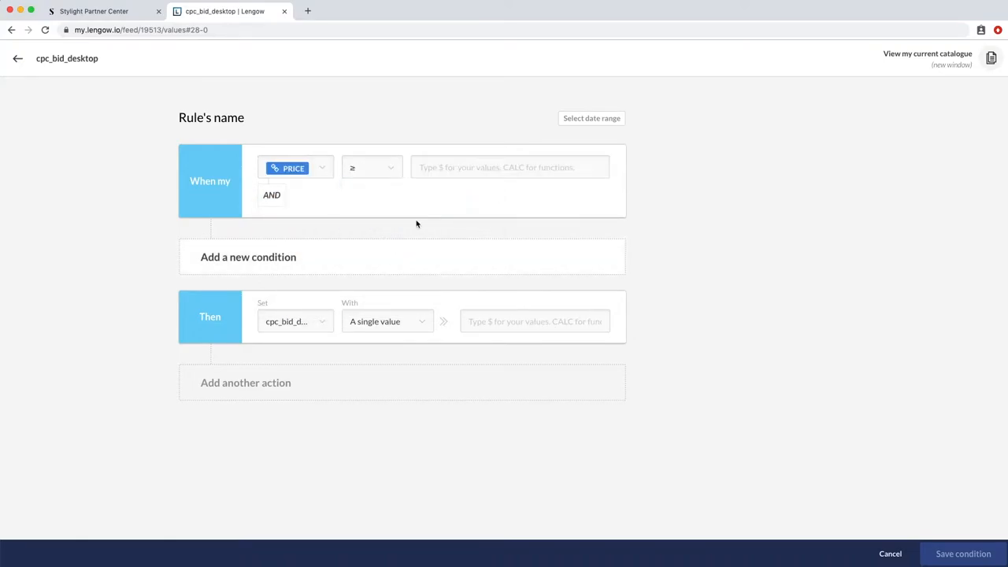
{"action": "type", "text": "100"}
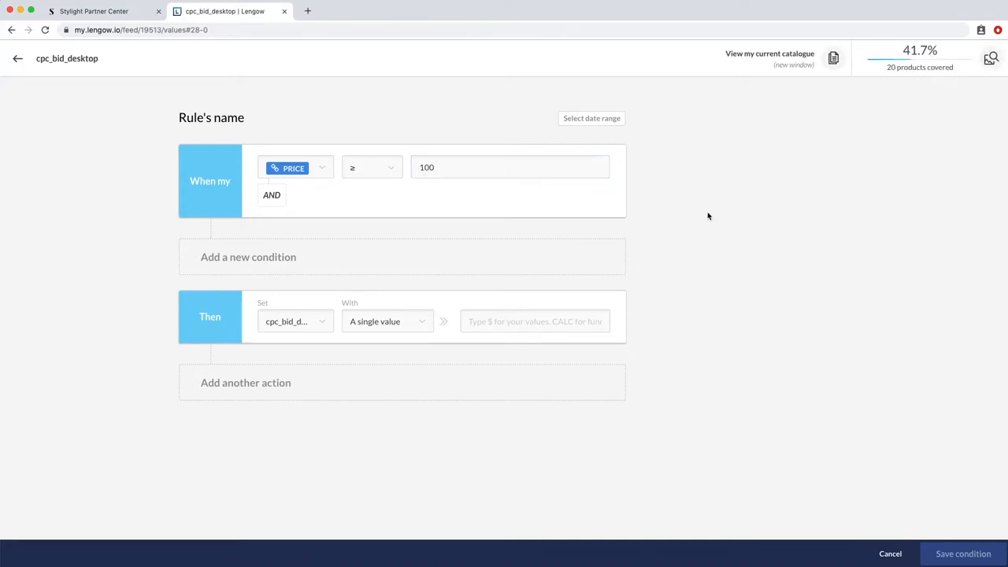
Make the rule set cpc_bid_desktop to a single value of 0.50.
{"action": "left_click", "coordinate": [296, 321]}
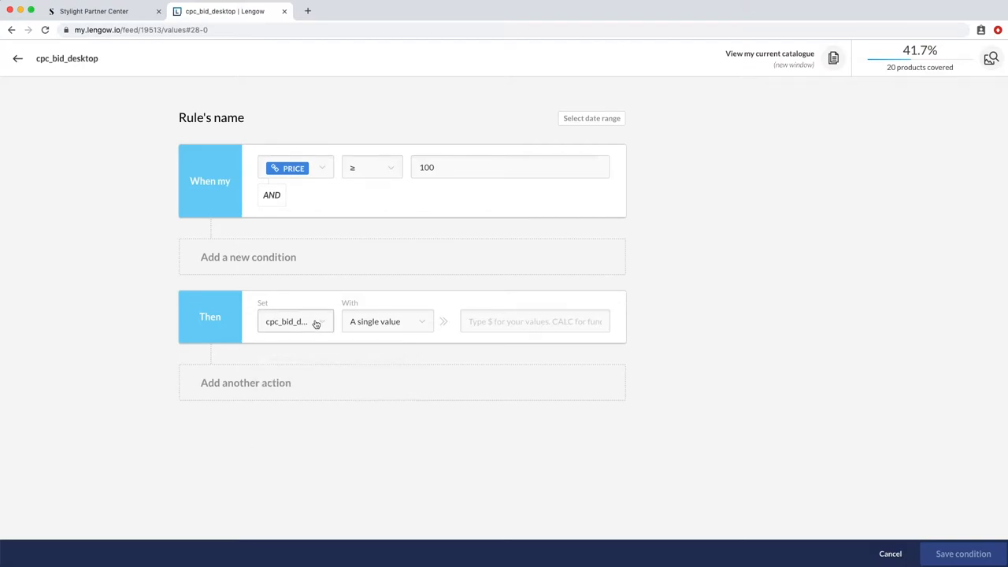
{"action": "left_click", "coordinate": [296, 321]}
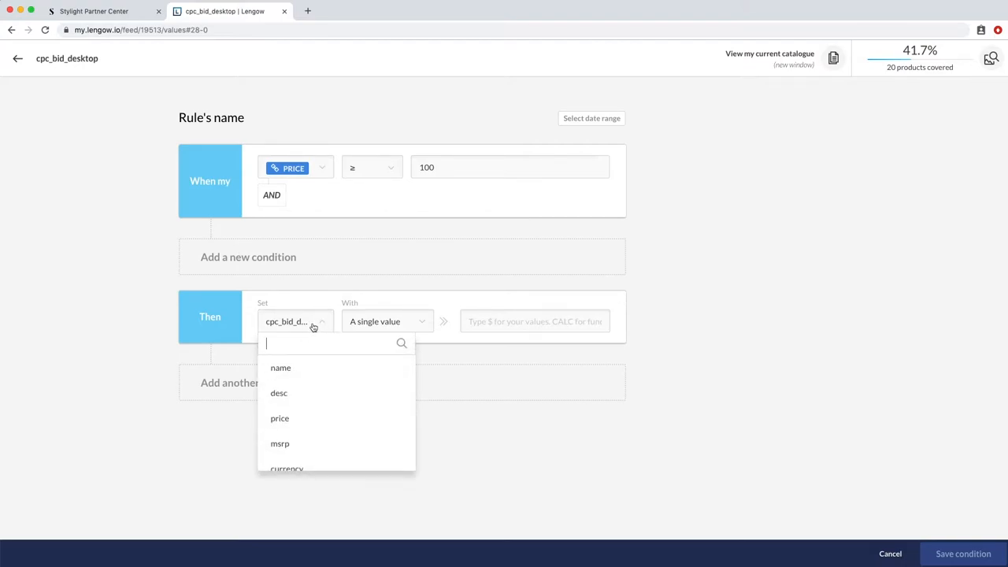
{"action": "left_click", "coordinate": [536, 322]}
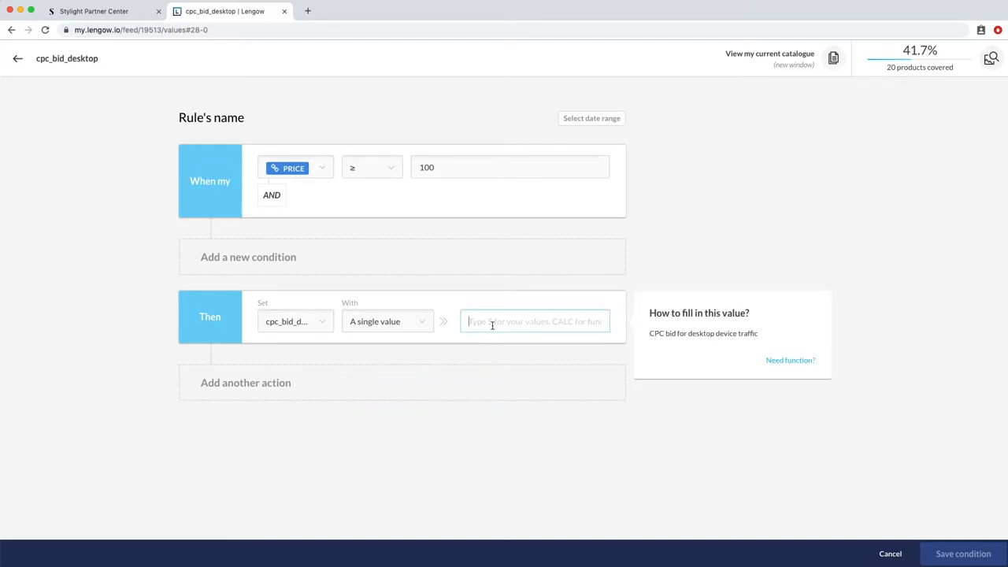
{"action": "type", "text": "0.50"}
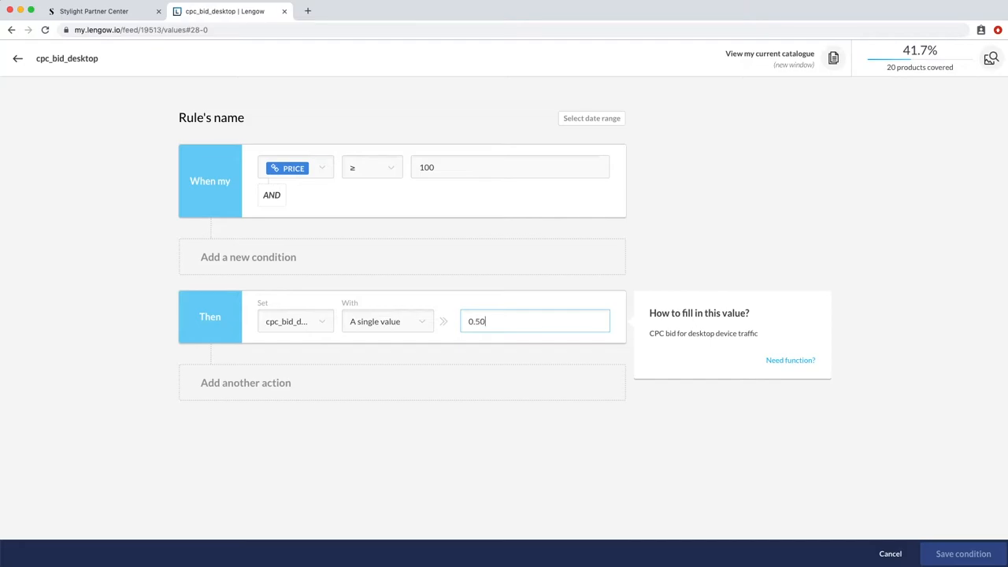
{"action": "mouse_move", "coordinate": [374, 419]}
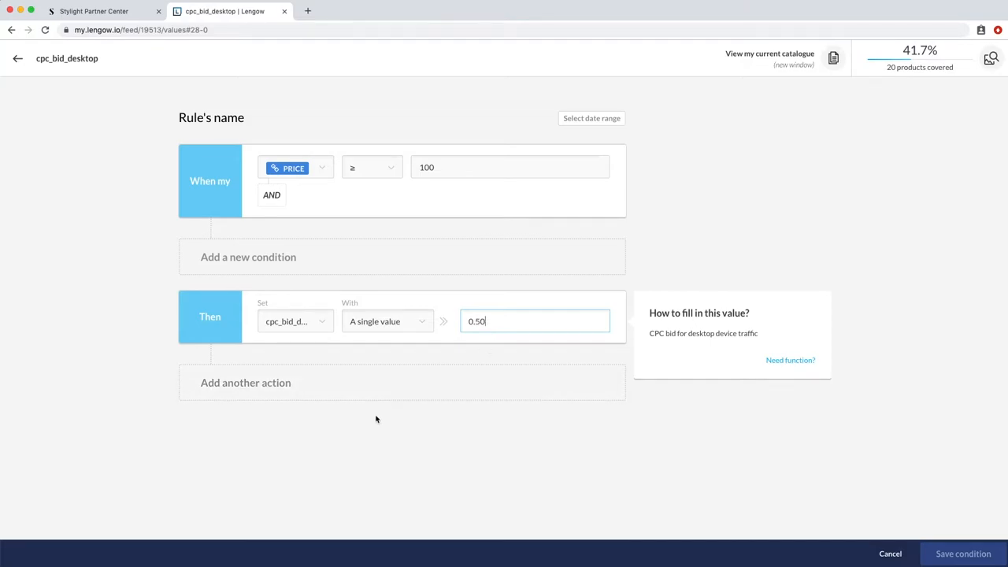
{"action": "left_click", "coordinate": [439, 368]}
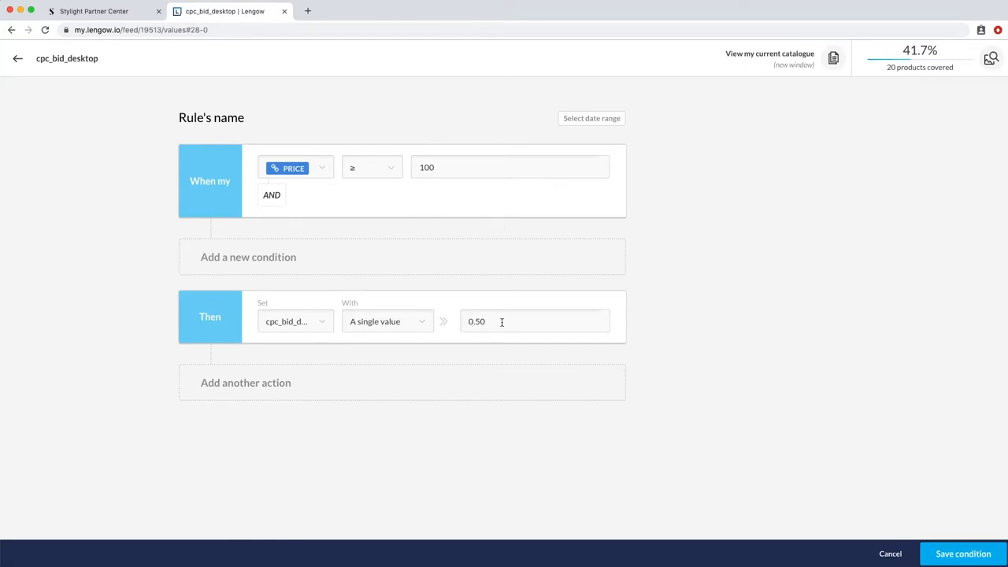
{"action": "mouse_move", "coordinate": [384, 383]}
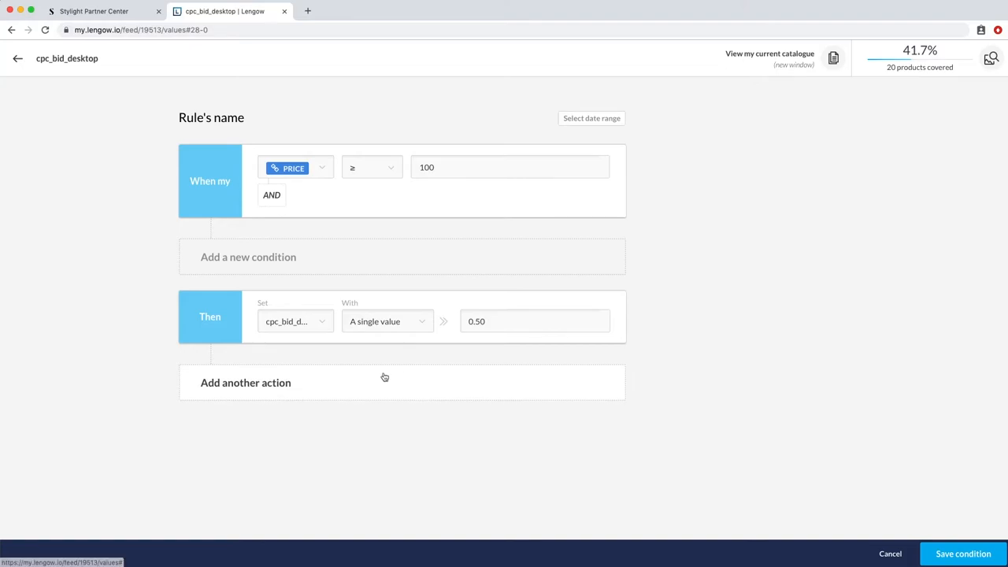
{"action": "mouse_move", "coordinate": [375, 379]}
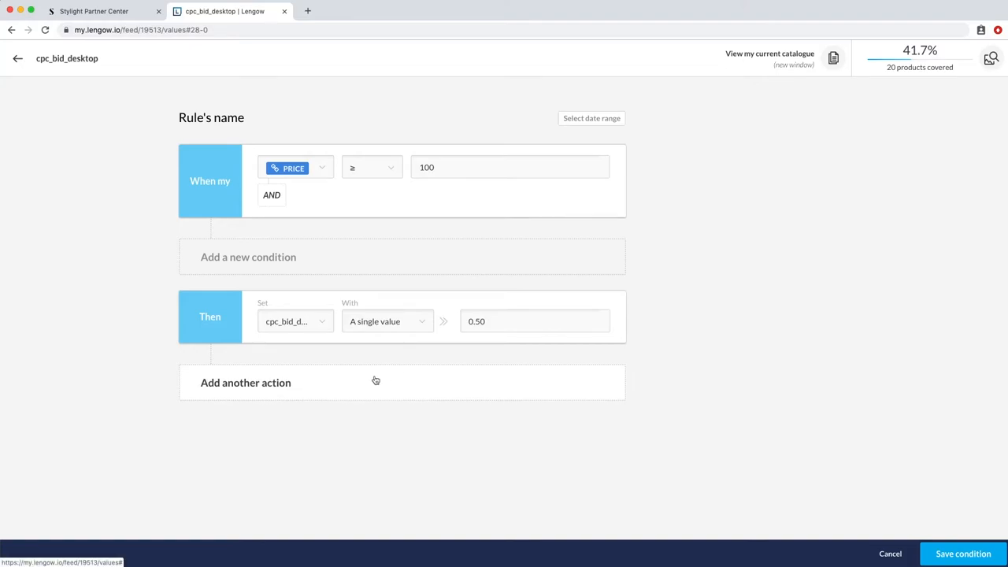
Add actions setting cpc_bid_mobile 0.40 and cpc_bid_tablet 0.50, then save the condition.
{"action": "left_click", "coordinate": [246, 382]}
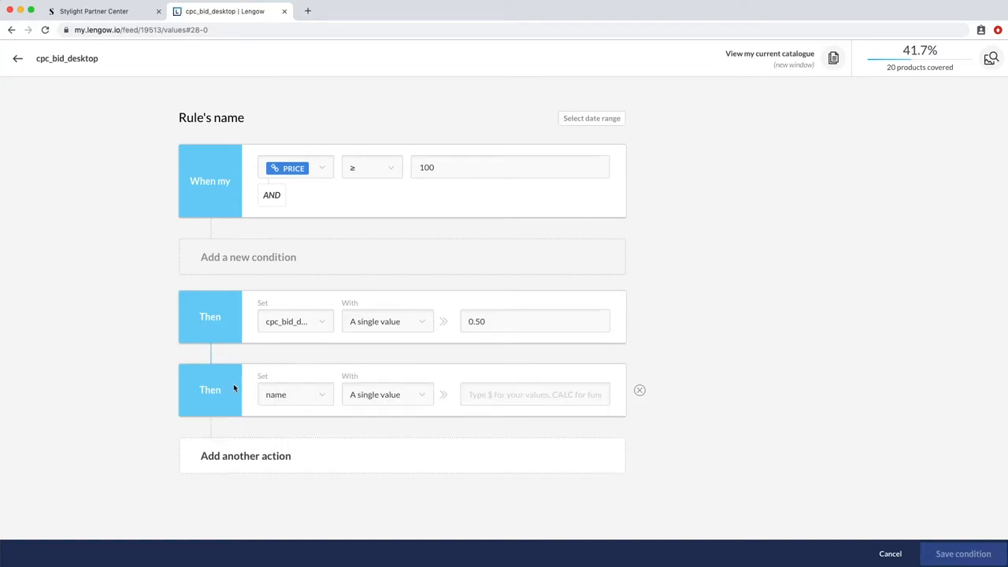
{"action": "left_click", "coordinate": [296, 394]}
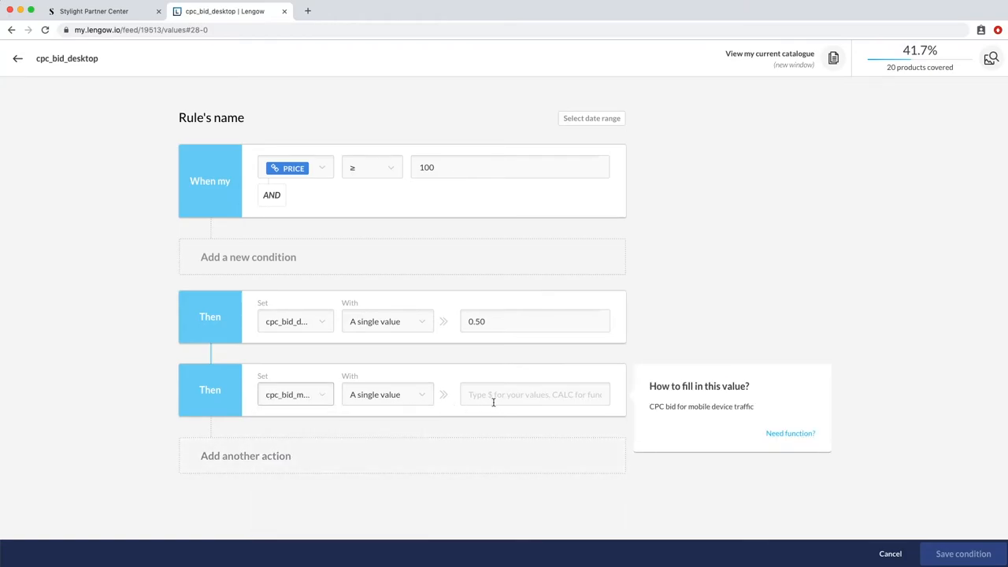
{"action": "type", "text": "0"}
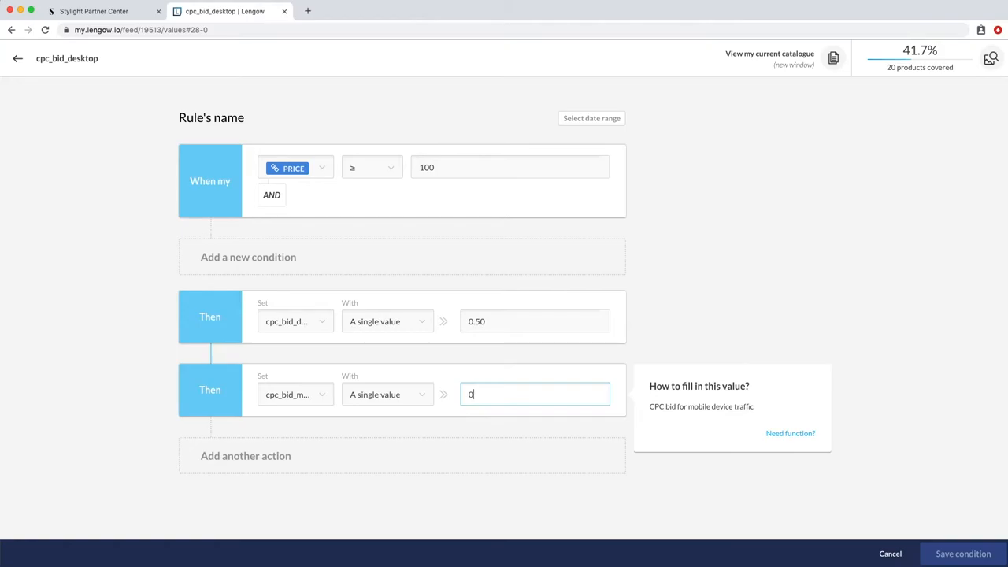
{"action": "type", "text": ".40"}
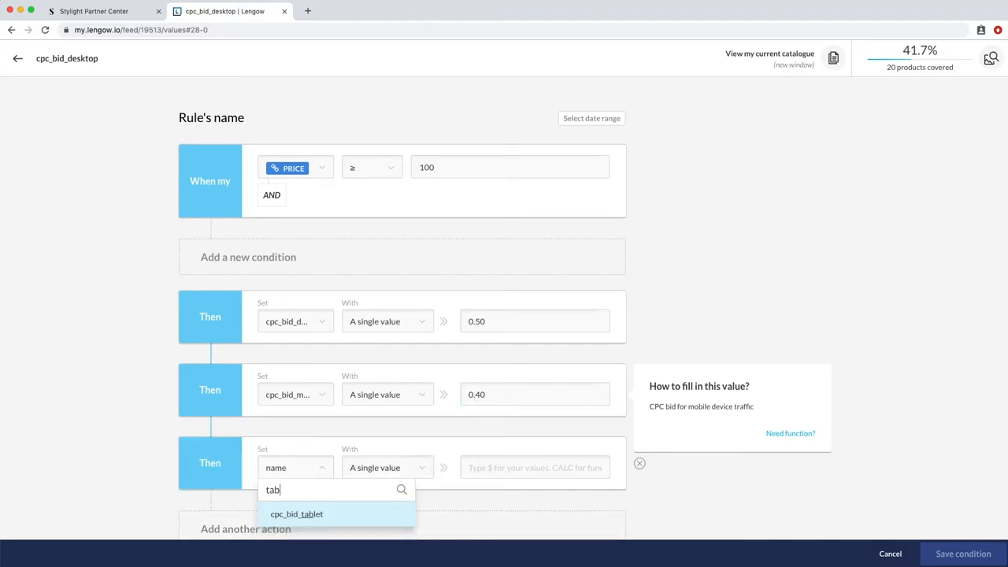
{"action": "left_click", "coordinate": [296, 514]}
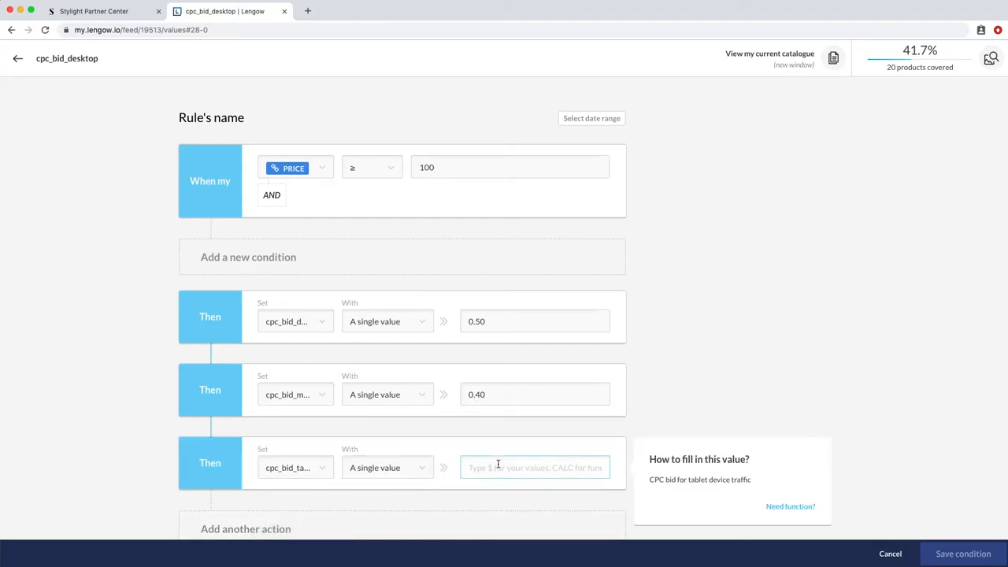
{"action": "left_click", "coordinate": [728, 387]}
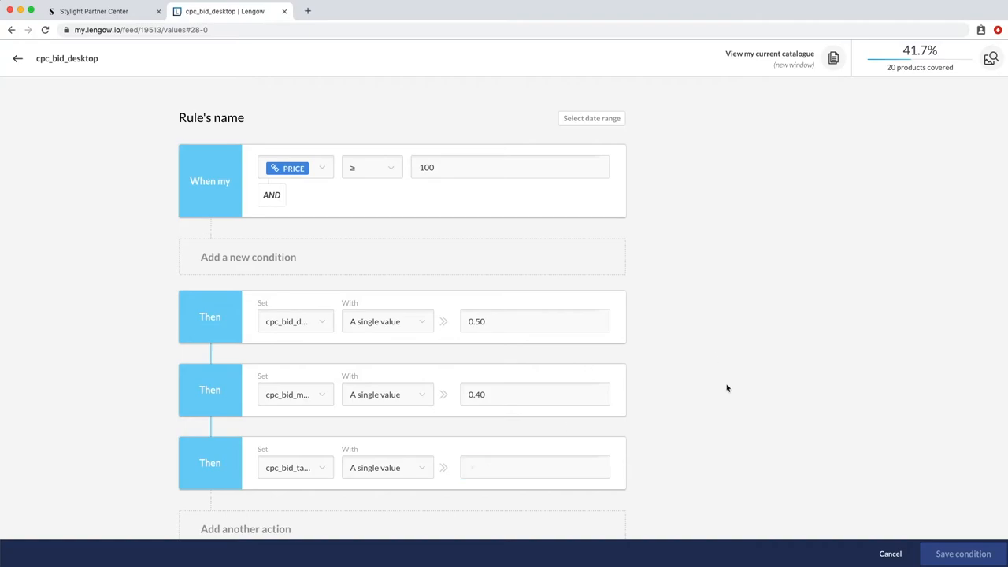
{"action": "left_click", "coordinate": [962, 554]}
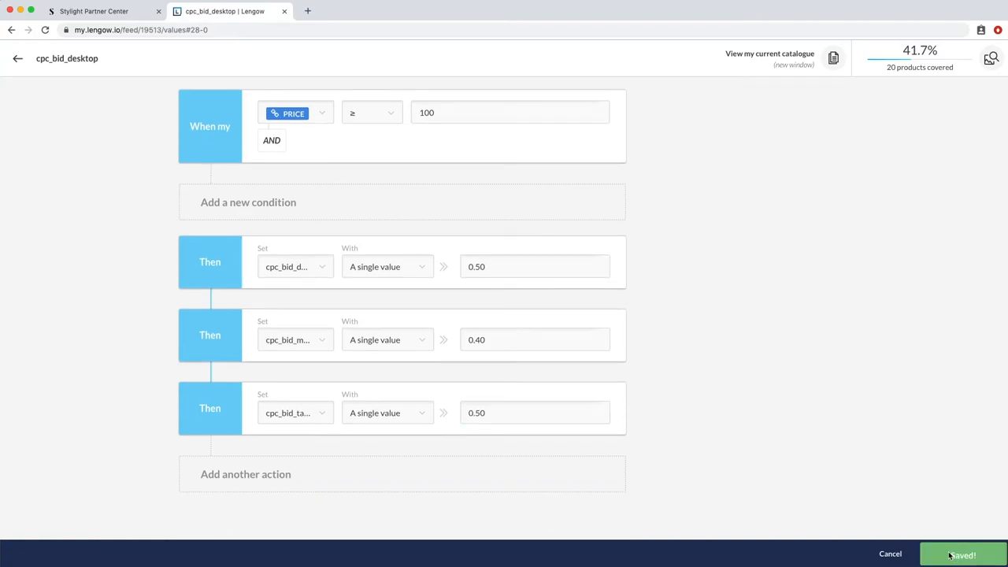
{"action": "left_click", "coordinate": [948, 555]}
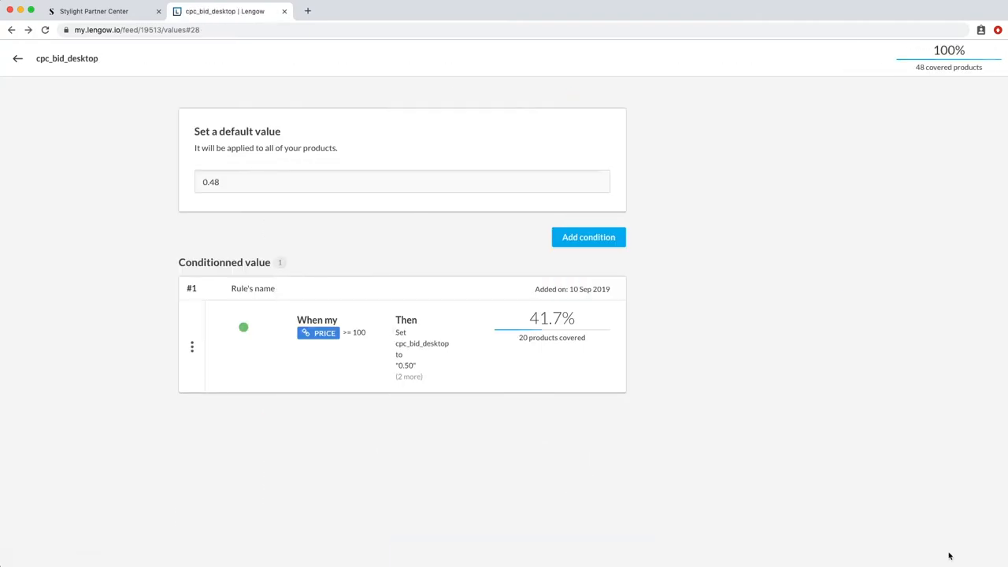